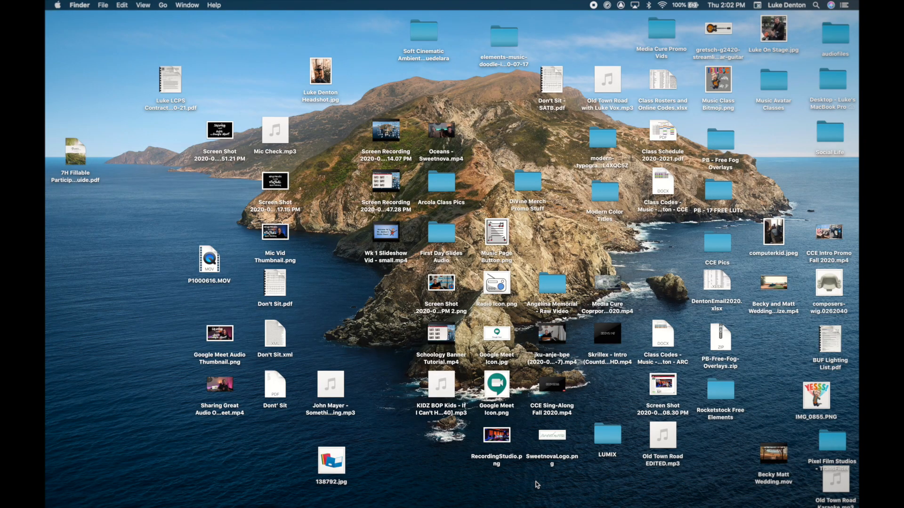
mouse_move(581, 415)
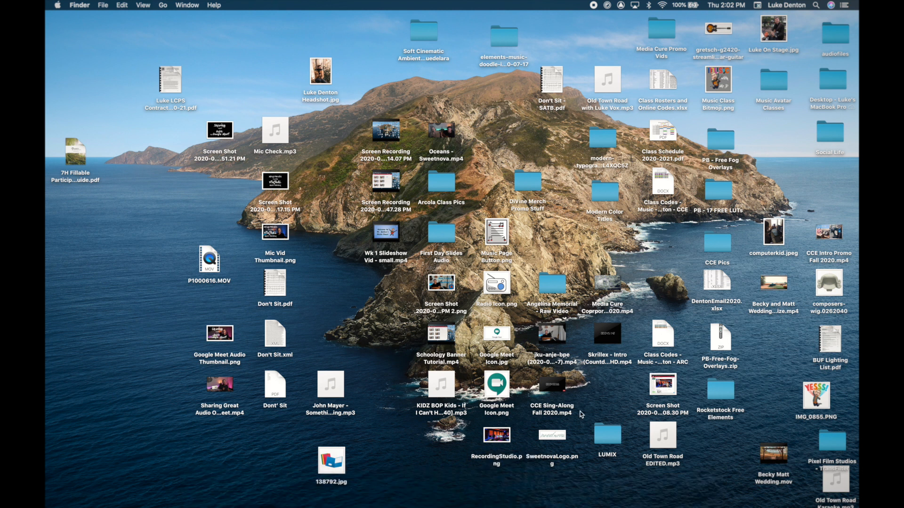
mouse_move(389, 491)
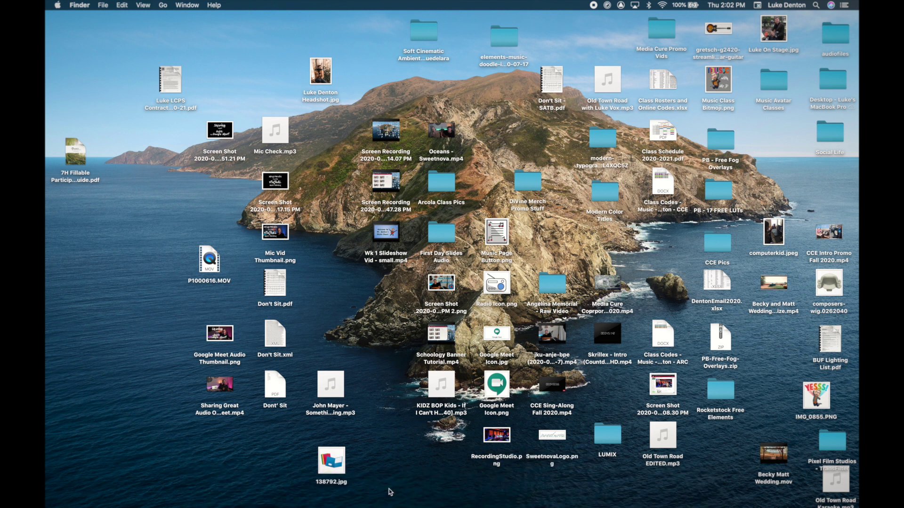
mouse_move(388, 453)
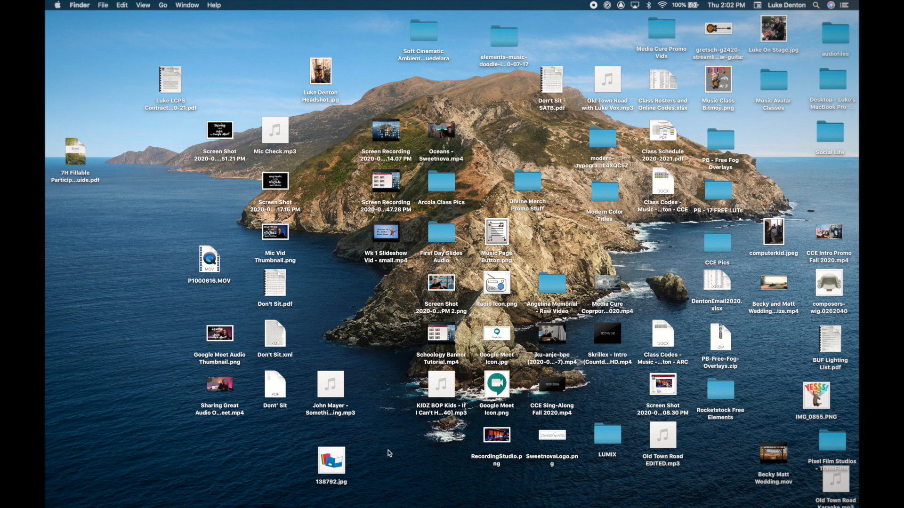
mouse_move(387, 453)
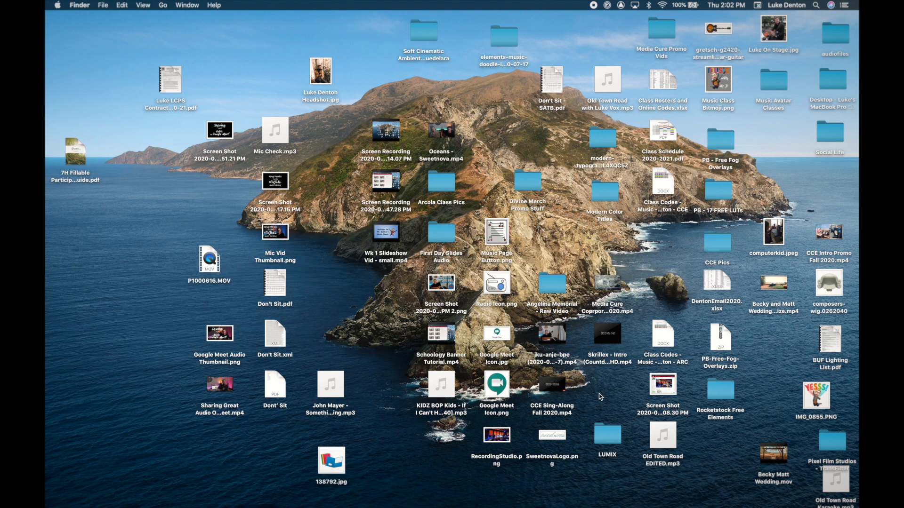
mouse_move(434, 369)
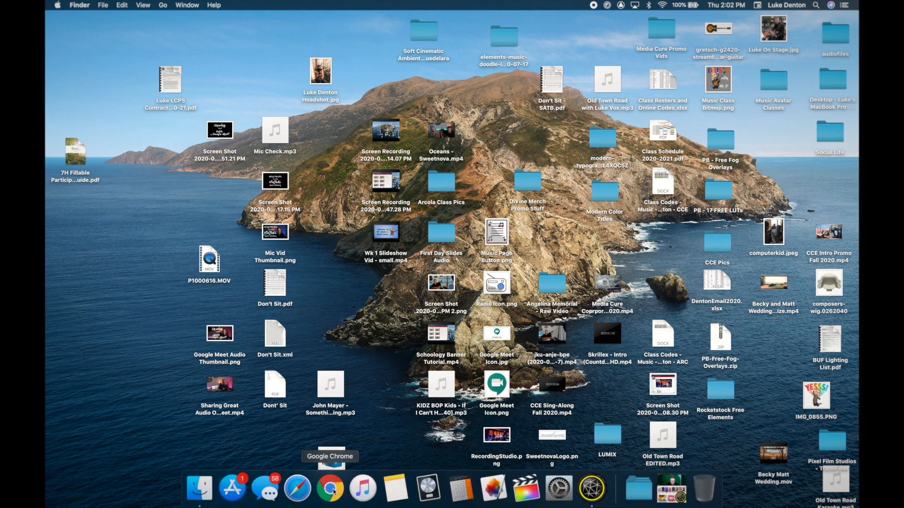
Step: Search Google for "snap camera" in Chrome and open the official Snap Camera site
click(330, 488)
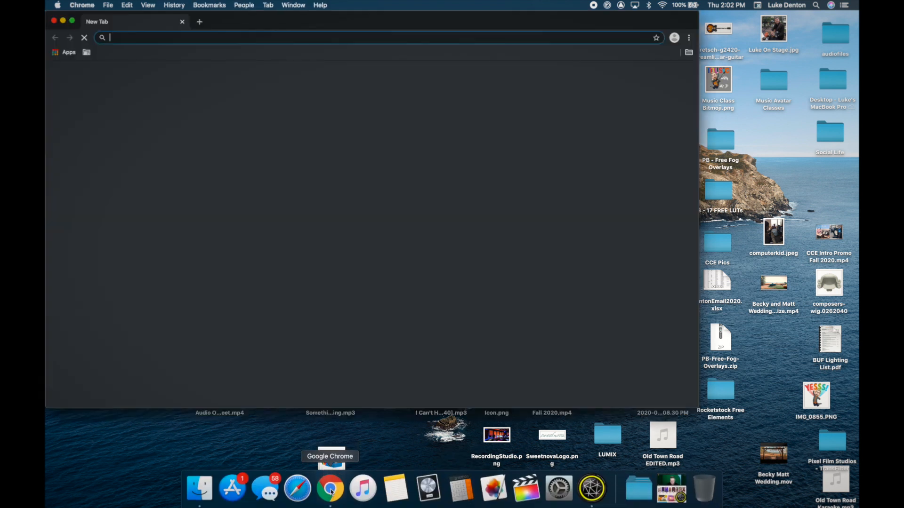
click(330, 489)
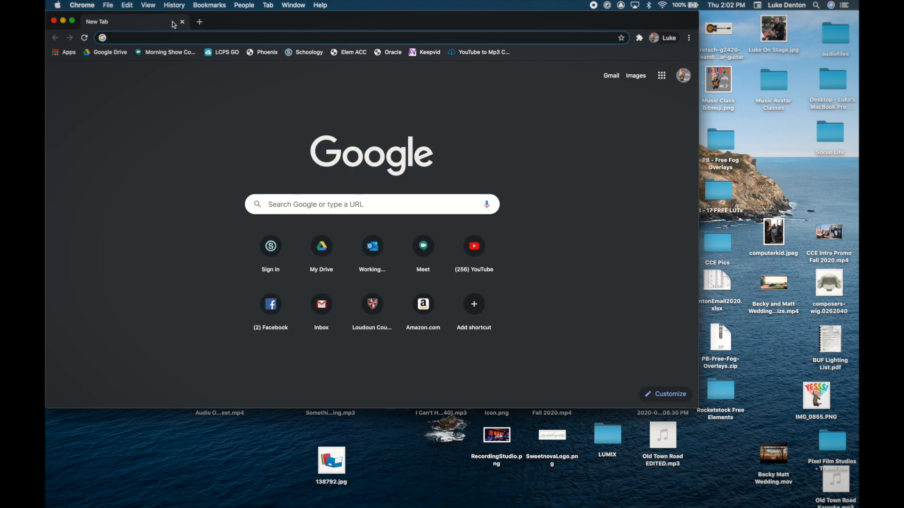
click(173, 38)
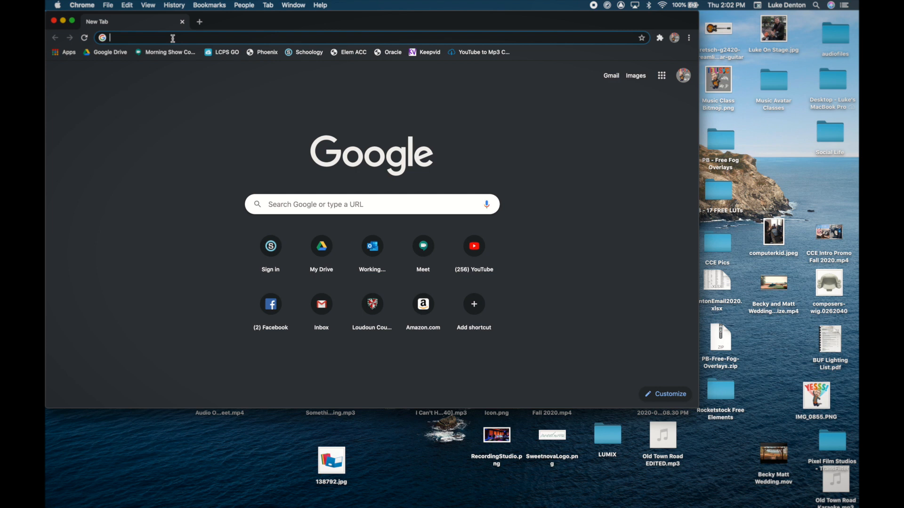
text(snap camera)
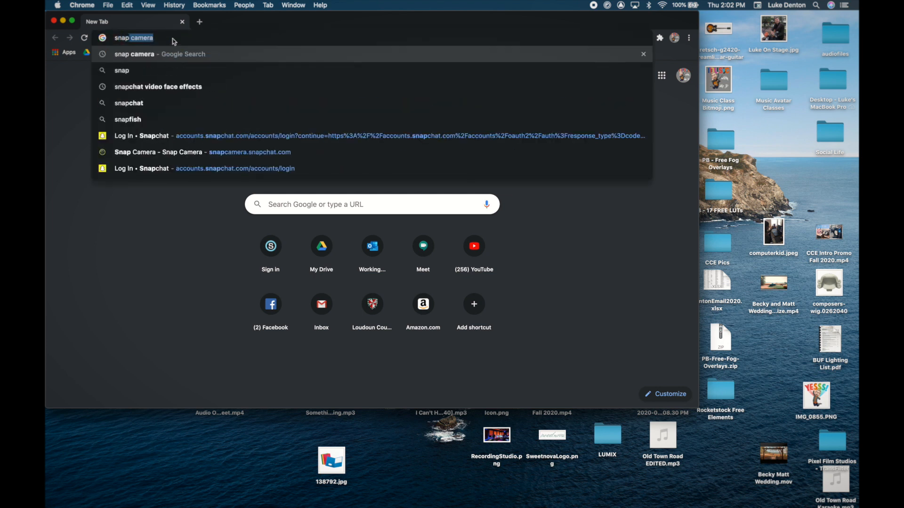
key(Return)
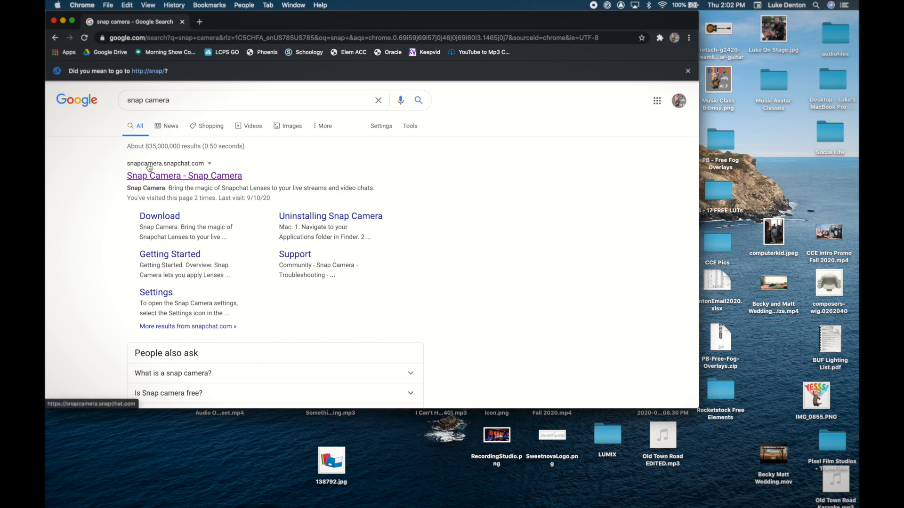
mouse_move(171, 167)
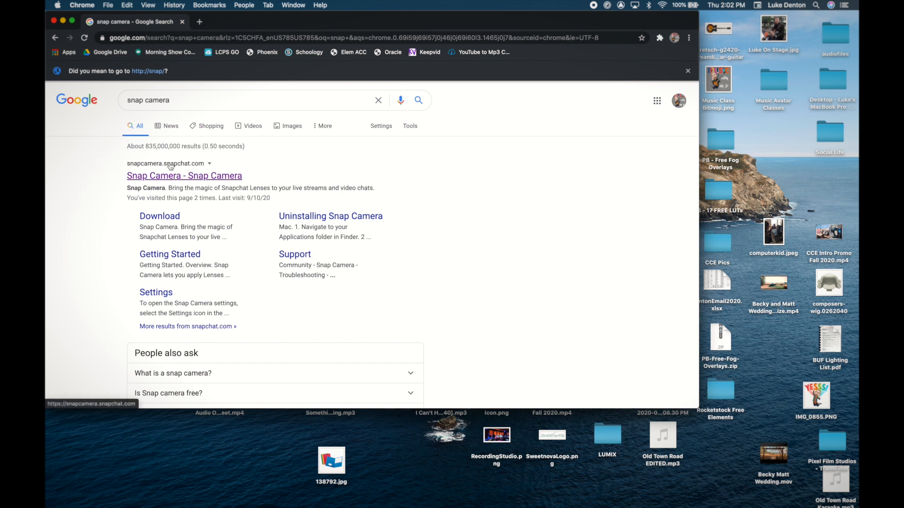
click(184, 175)
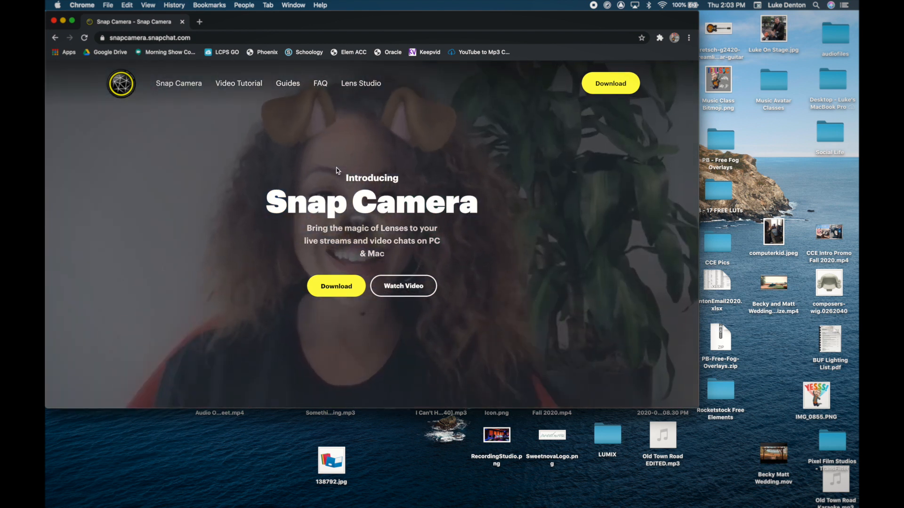
mouse_move(513, 196)
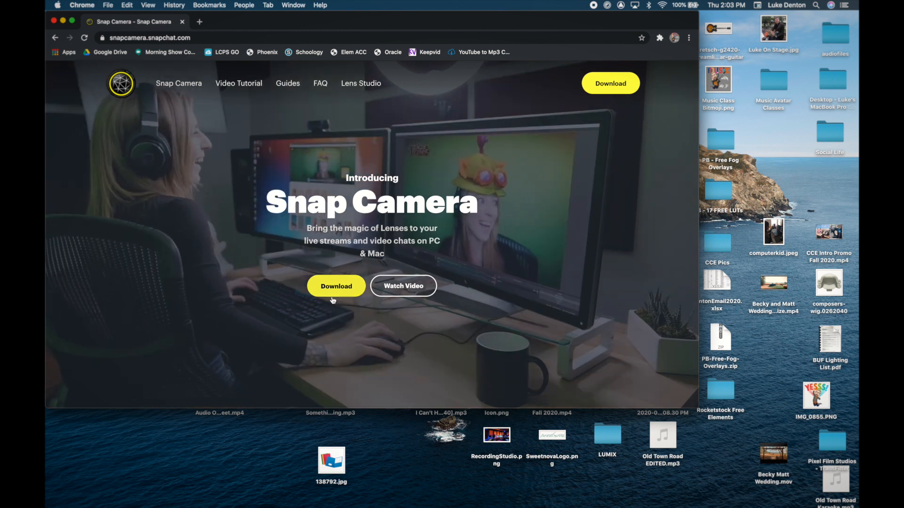
Step: Open the Download page and look over the license agreement and Mac/PC options
click(336, 286)
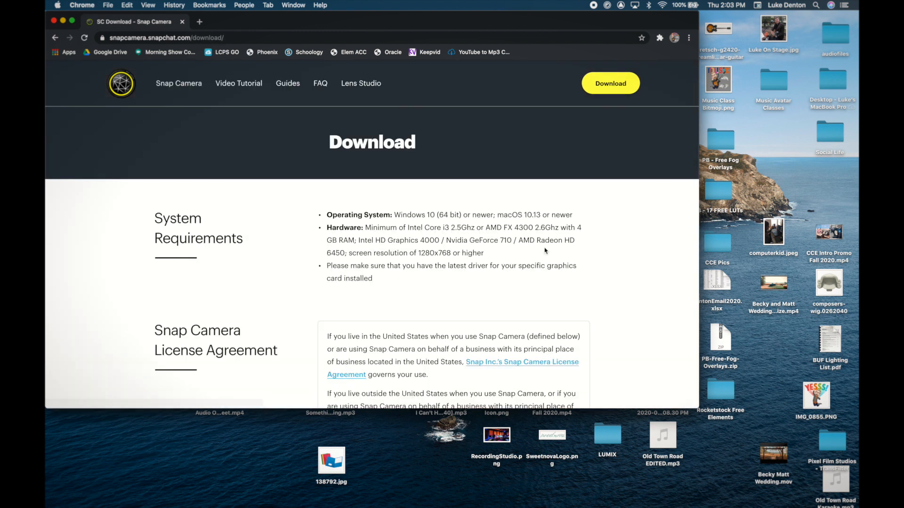
scroll(down, 3)
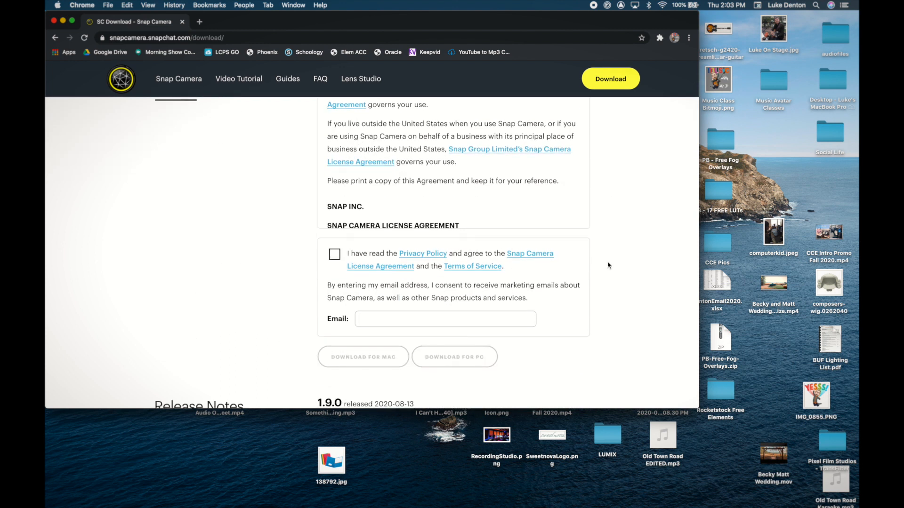
scroll(up, 3)
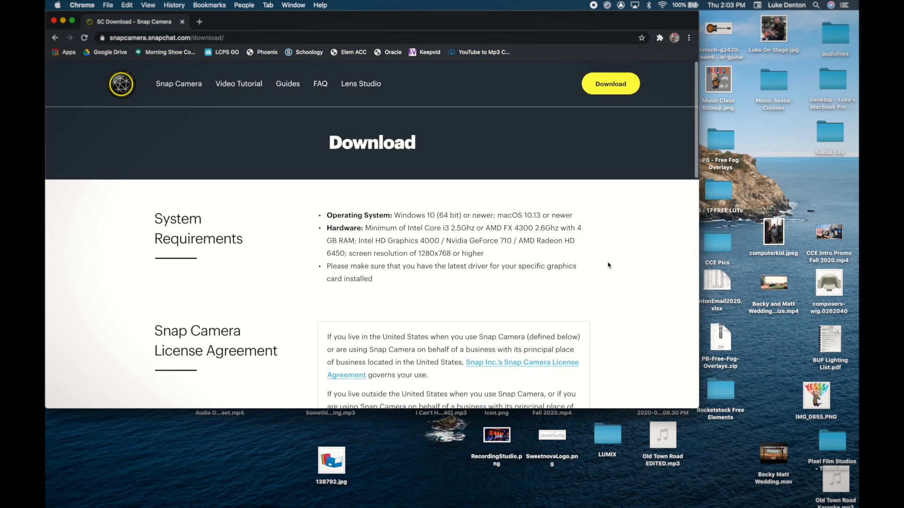
mouse_move(315, 168)
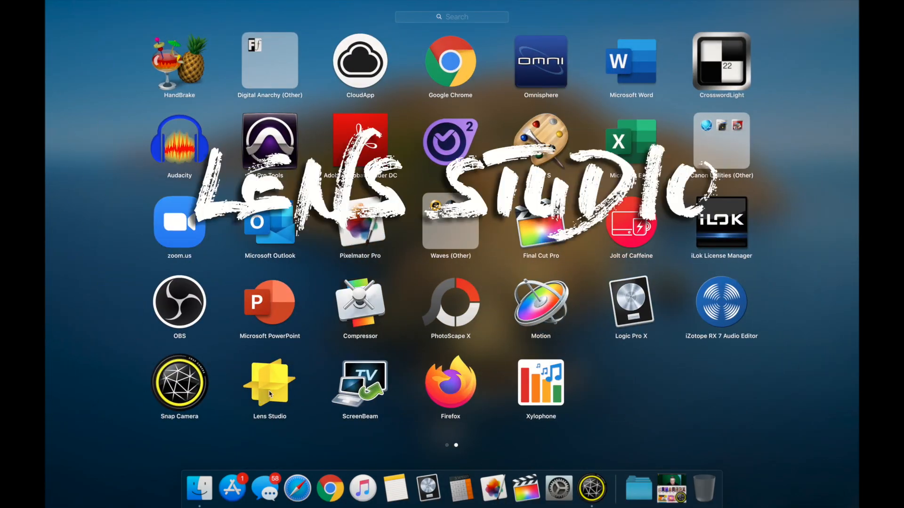
mouse_move(297, 489)
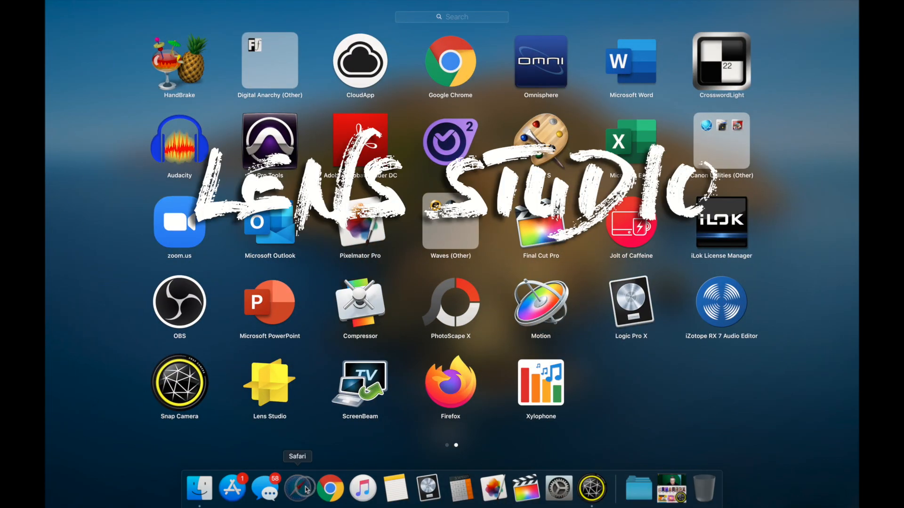
Step: Visit snapcamera.snapchat.com in Safari, follow the Lens Studio link, then close Safari
click(297, 489)
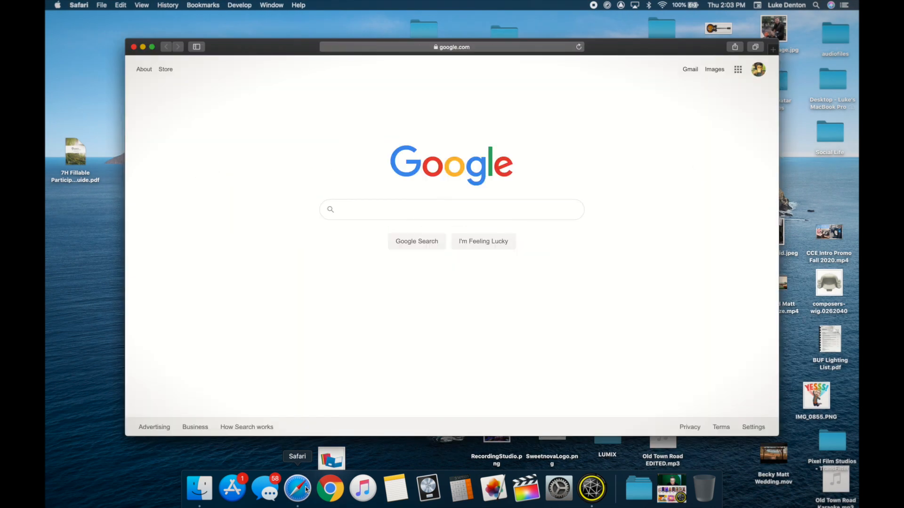
click(451, 47)
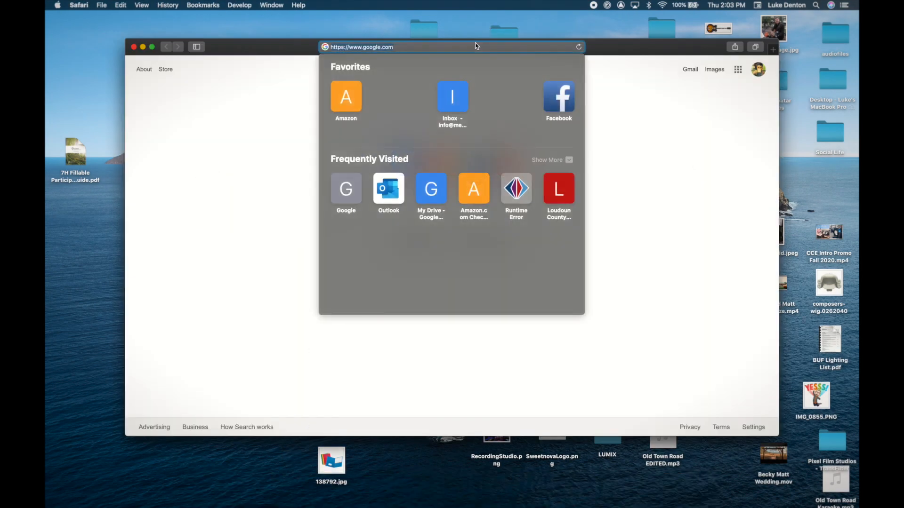
text(snapcamera.snapchat.com)
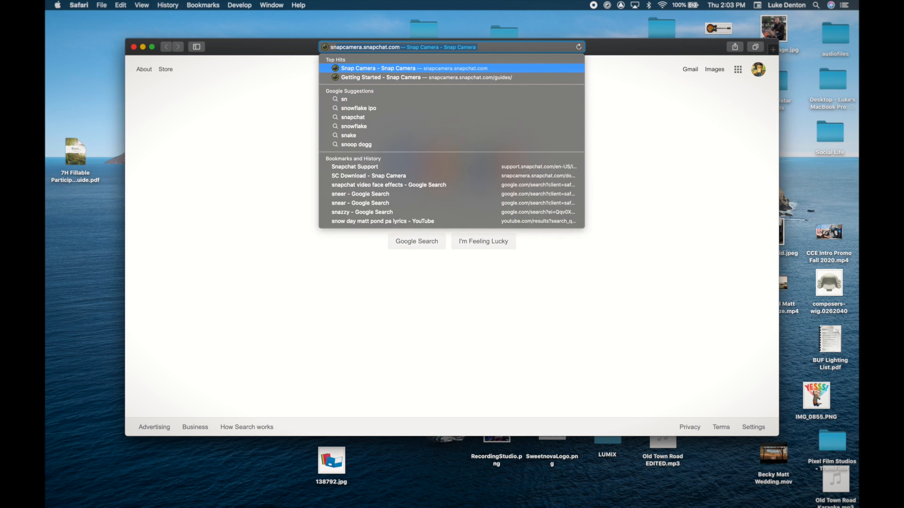
click(379, 67)
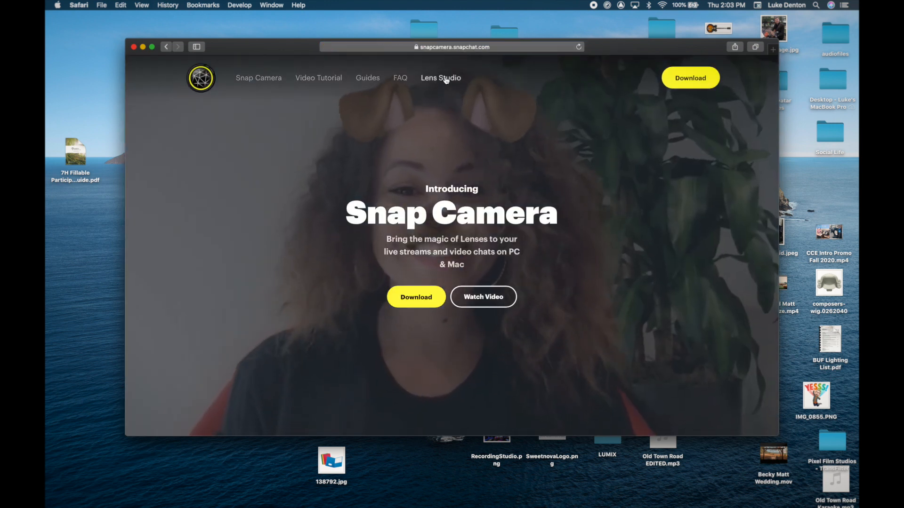
mouse_move(448, 104)
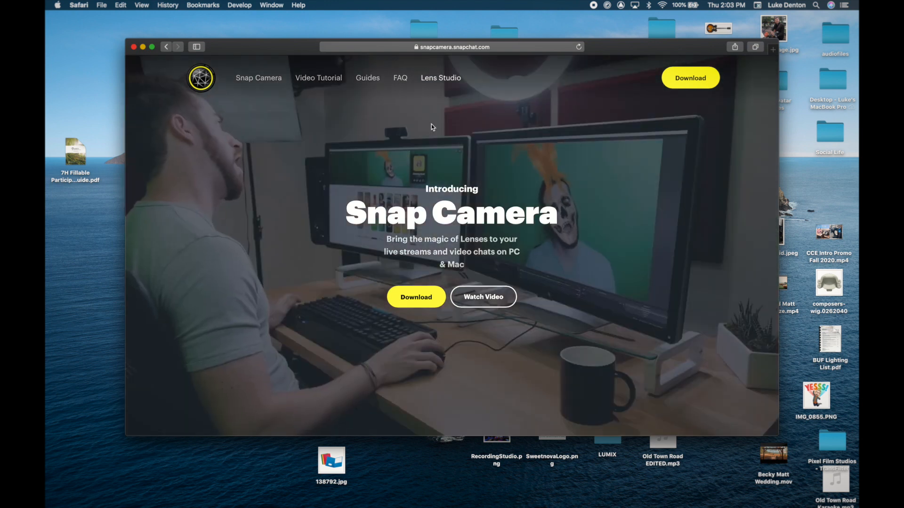
click(440, 78)
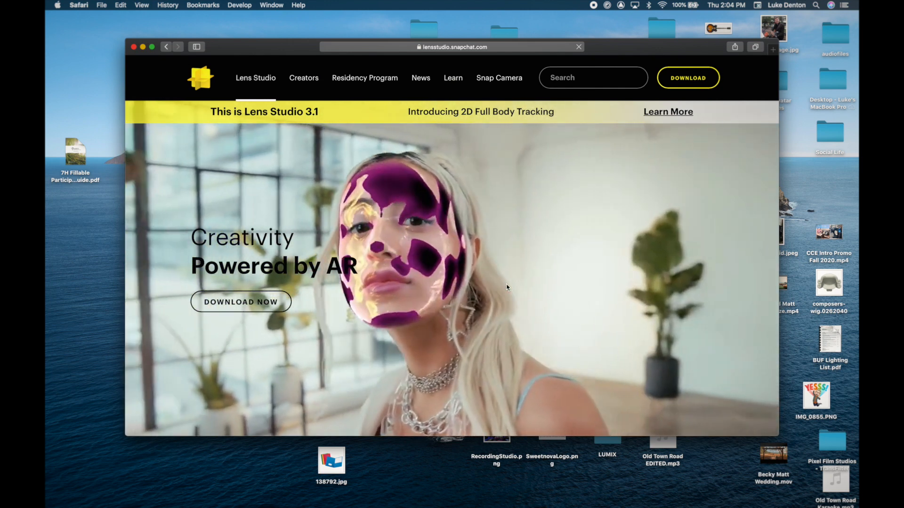
click(133, 47)
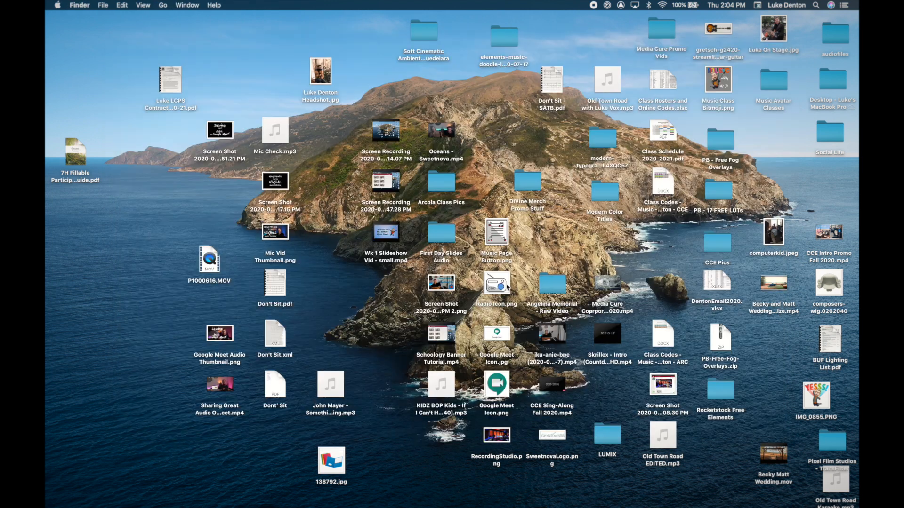
mouse_move(591, 489)
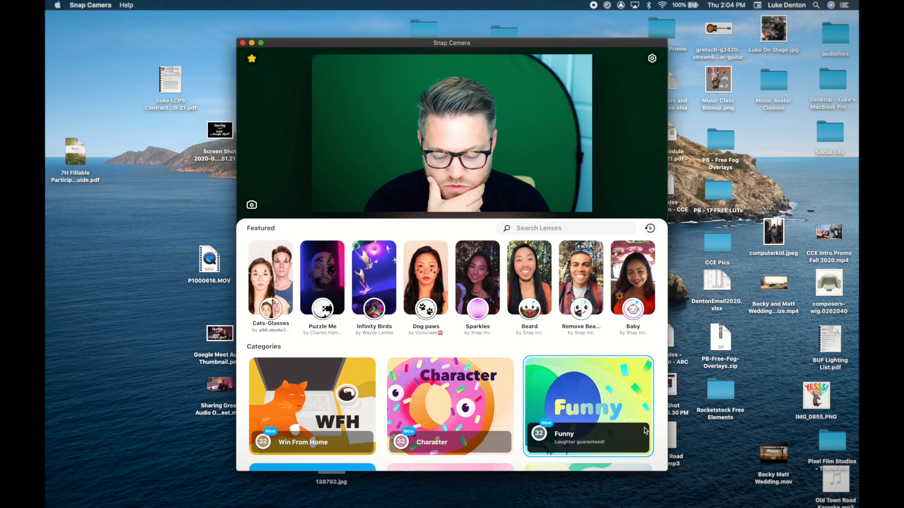
mouse_move(603, 202)
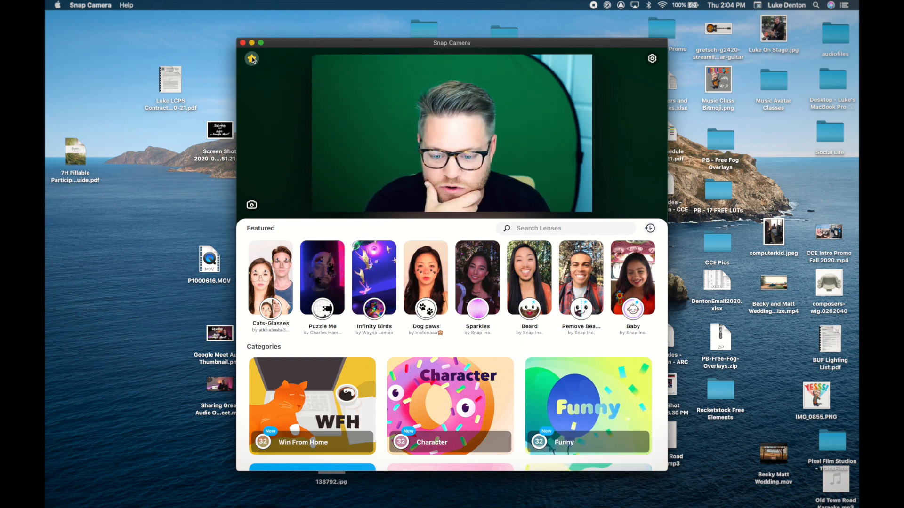
Step: Apply the recording studio background lens from Favorites, then close the Favorites panel
click(251, 57)
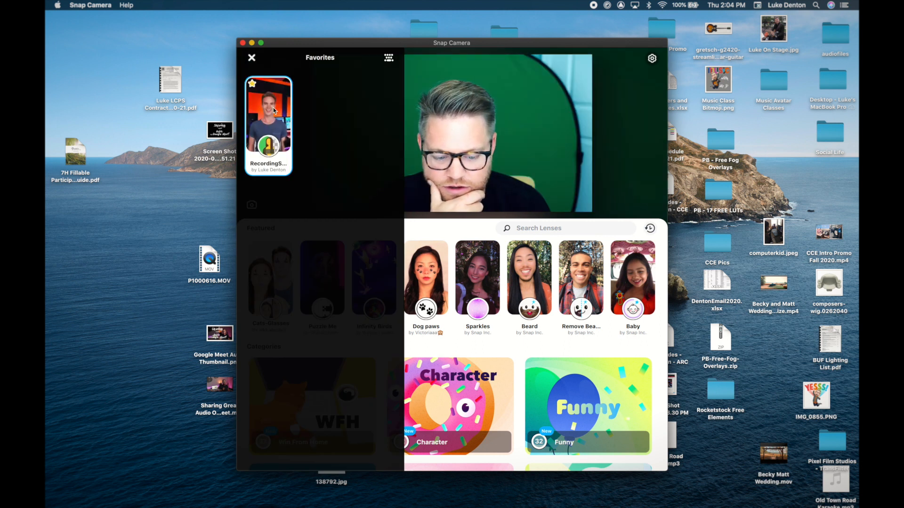
click(251, 58)
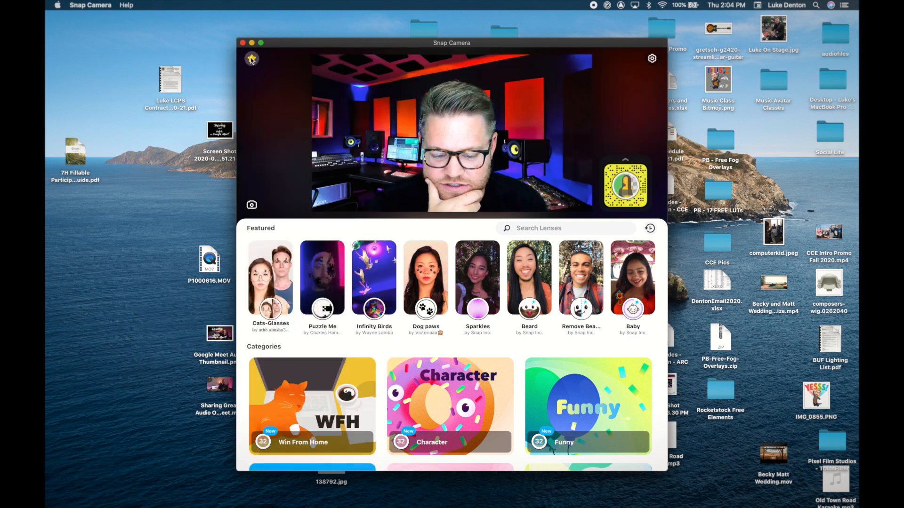
mouse_move(251, 59)
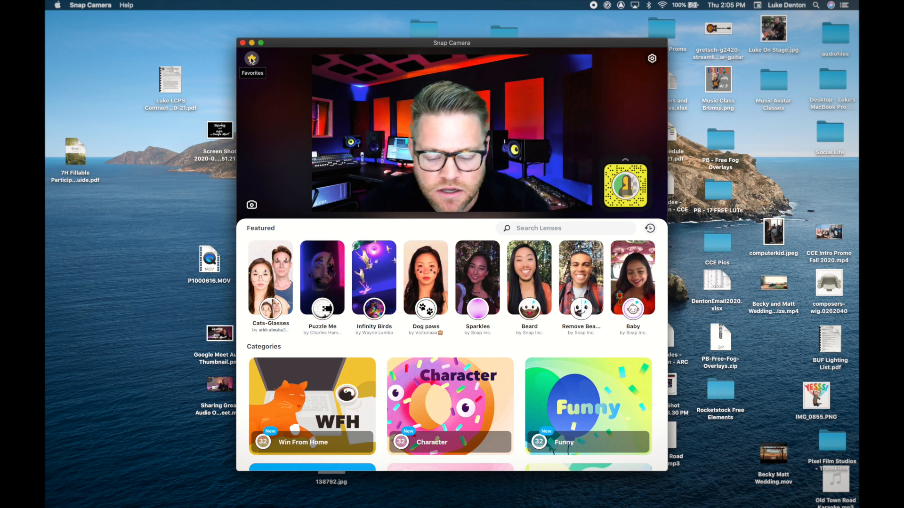
click(252, 60)
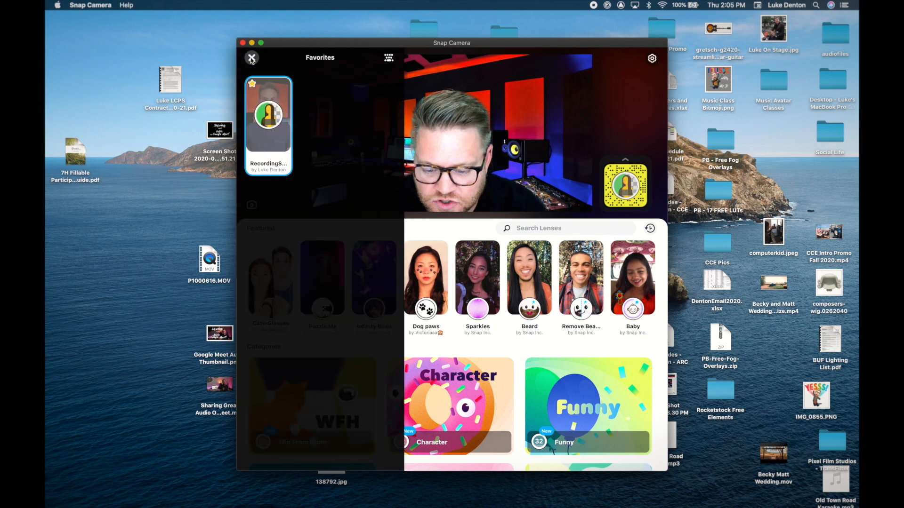
mouse_move(265, 139)
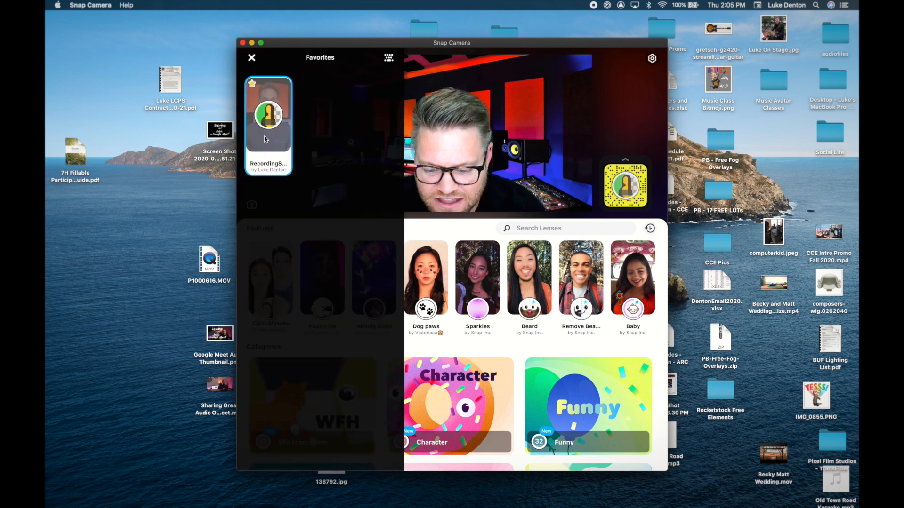
click(251, 57)
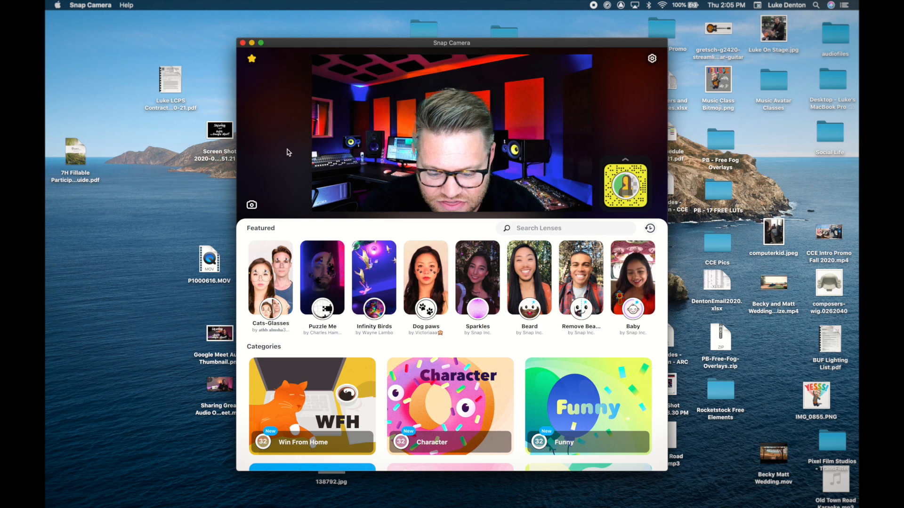
mouse_move(312, 107)
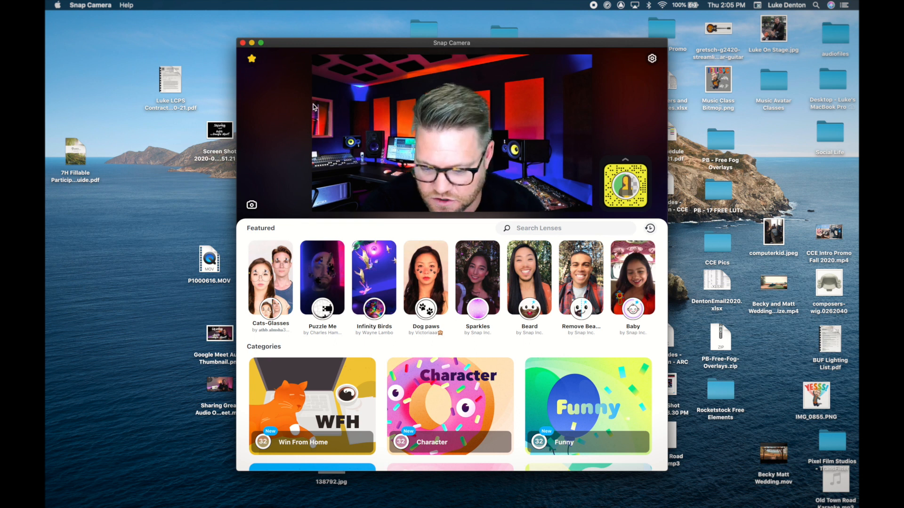
mouse_move(477, 279)
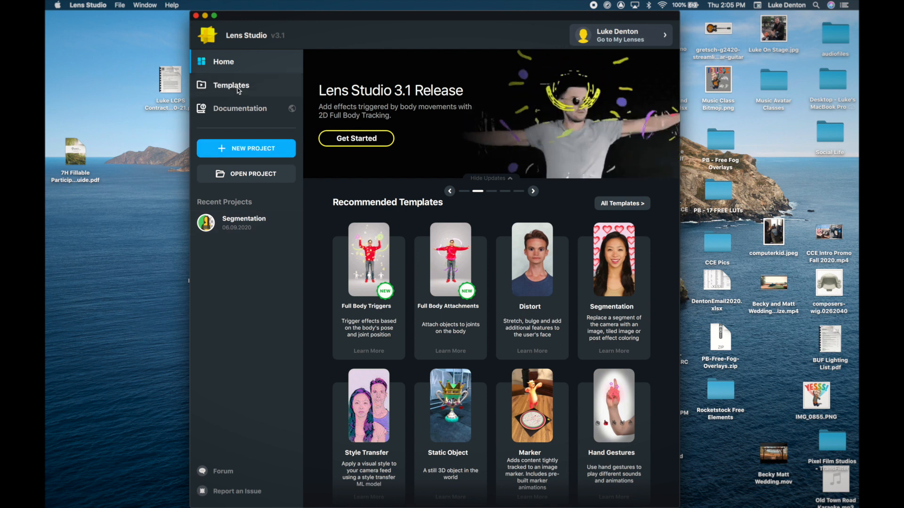
Step: Create a new project from the Segmentation template under Recently Used Templates
click(231, 85)
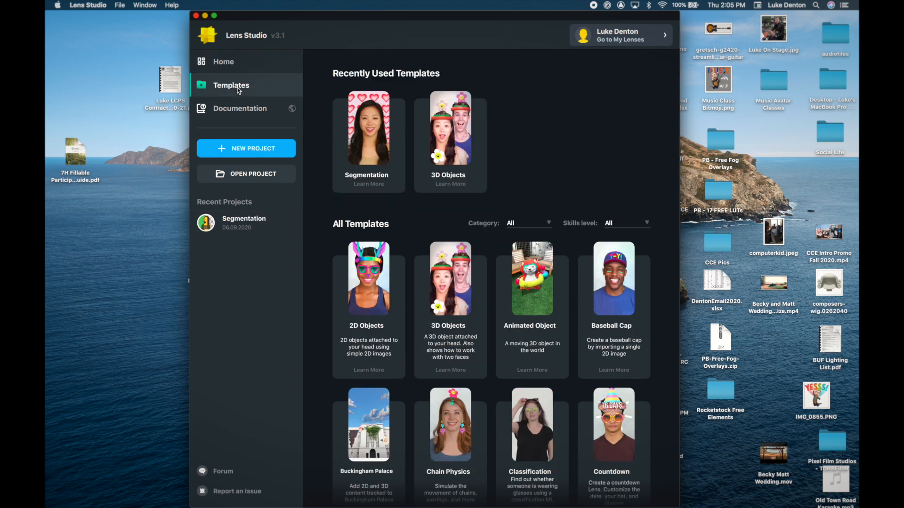
mouse_move(369, 130)
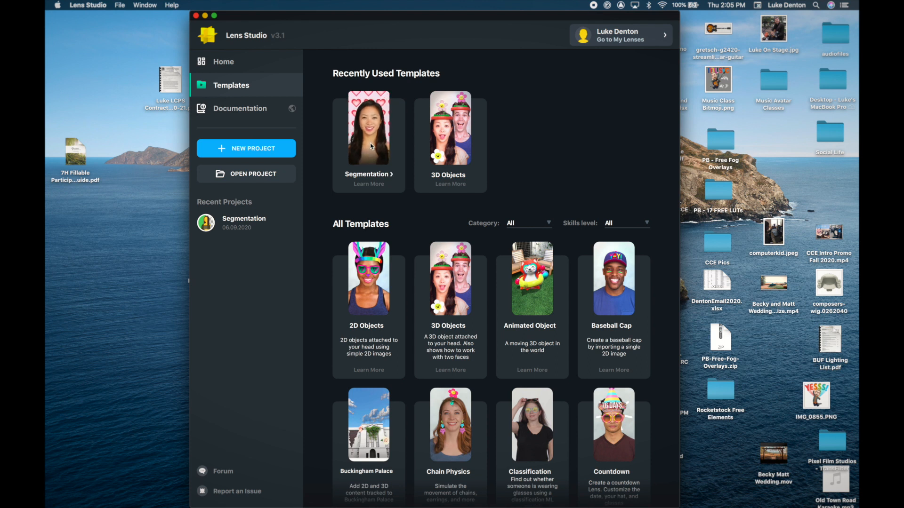
mouse_move(389, 134)
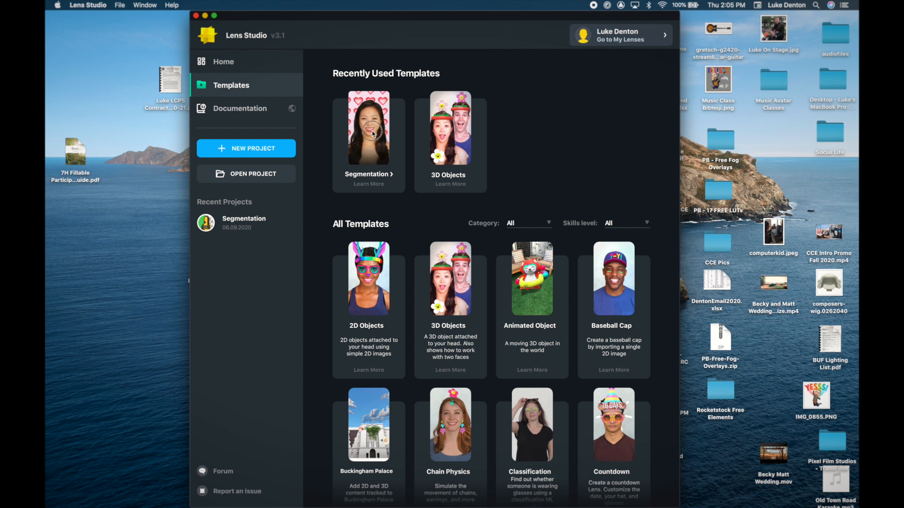
click(243, 223)
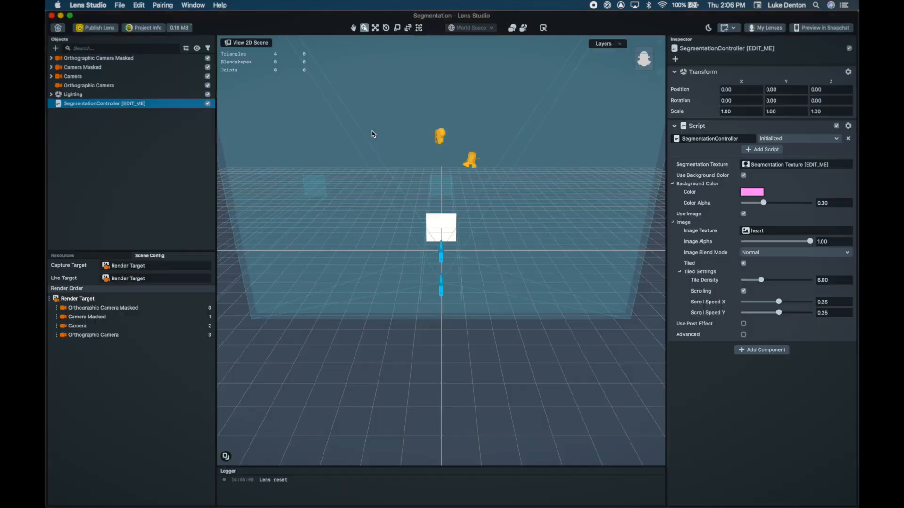
mouse_move(434, 154)
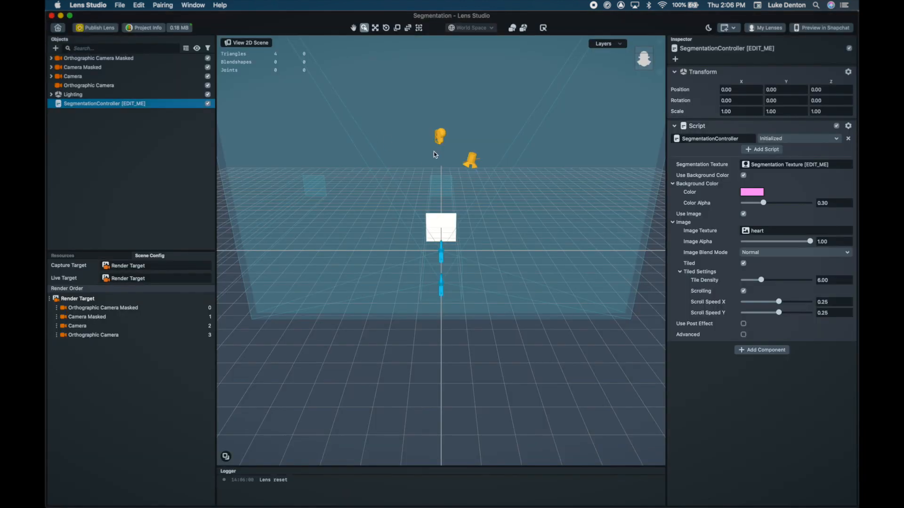
mouse_move(465, 207)
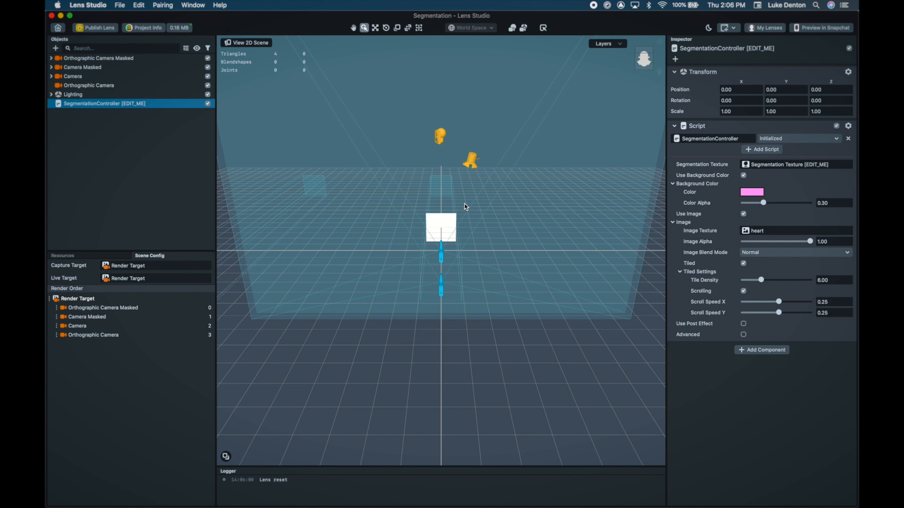
mouse_move(749, 172)
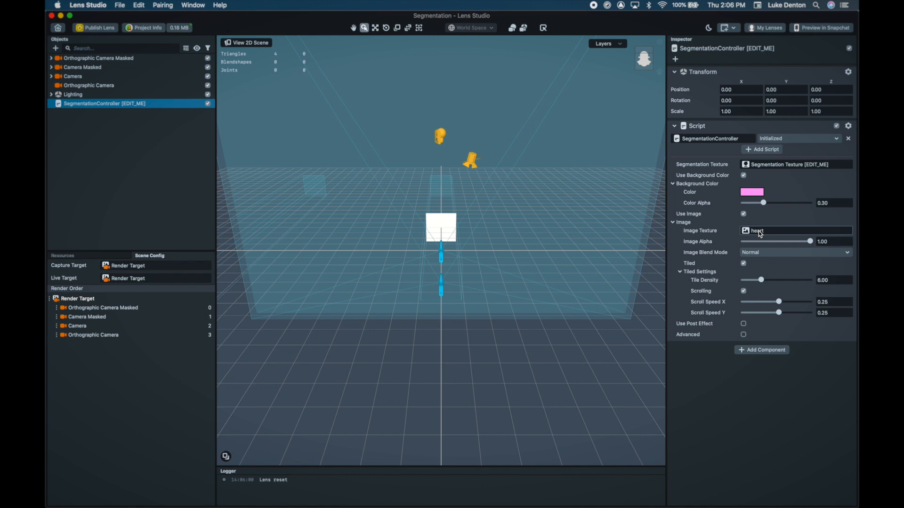
Step: Import RecordingStudio.png from the Desktop as the segmentation controller's image texture
click(796, 231)
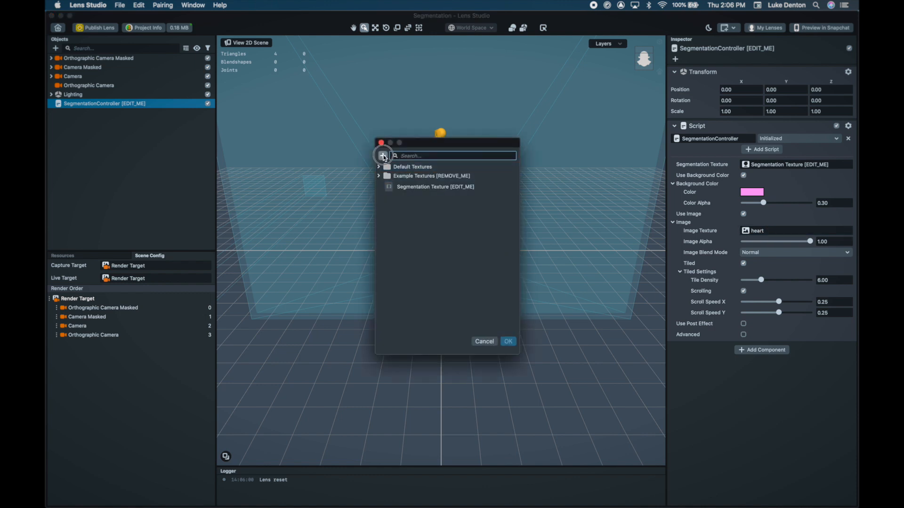
click(382, 156)
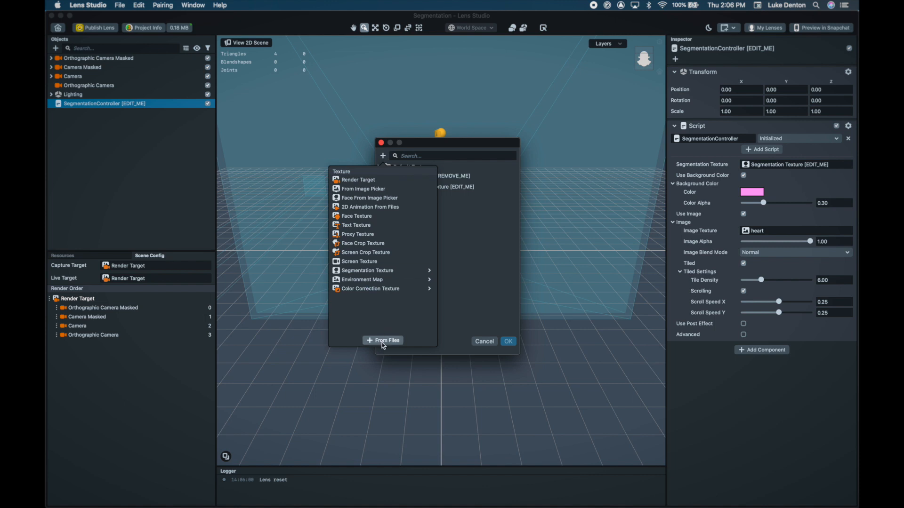
click(382, 341)
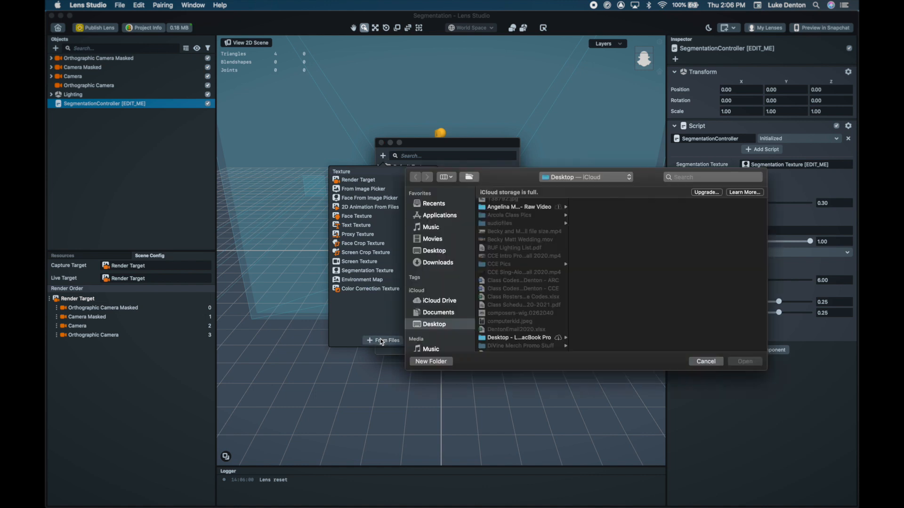
scroll(down, 3)
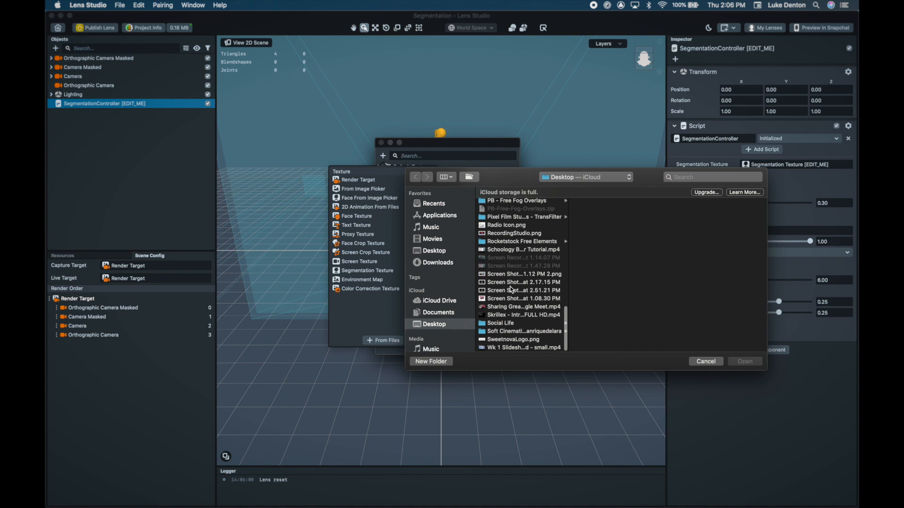
click(516, 266)
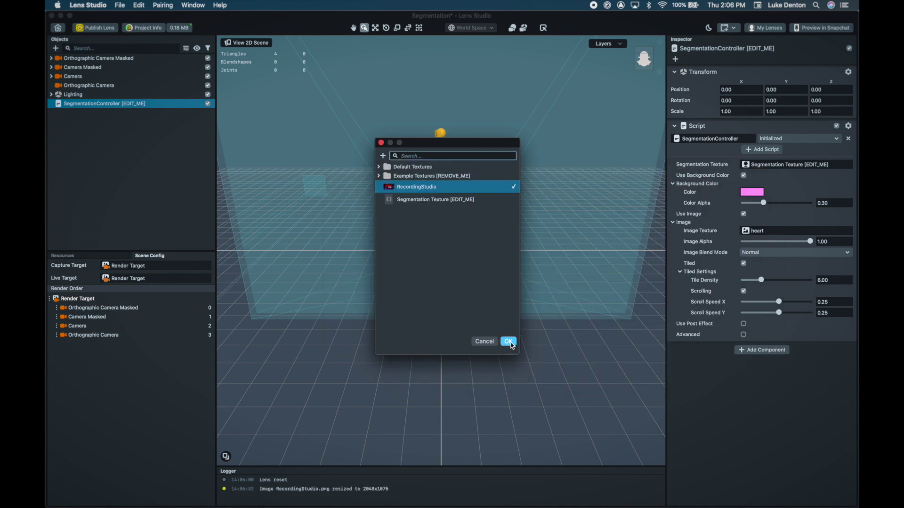
click(508, 341)
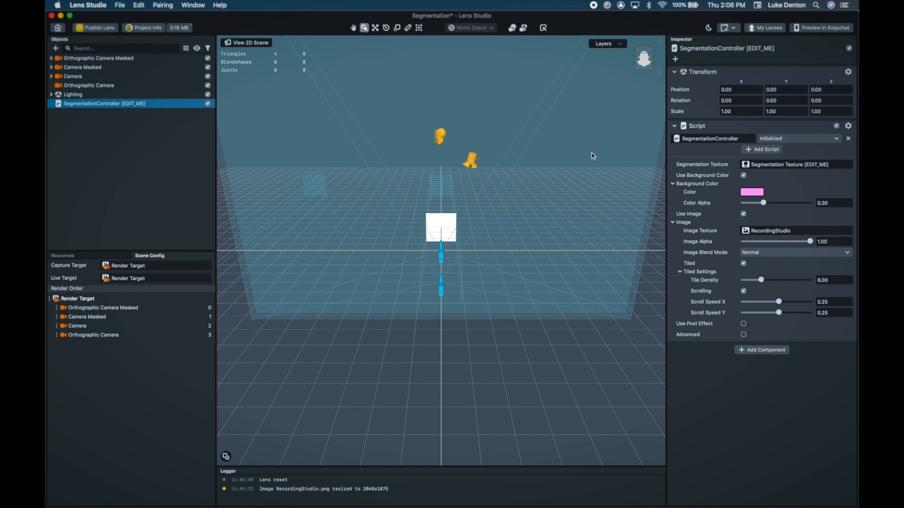
mouse_move(800, 27)
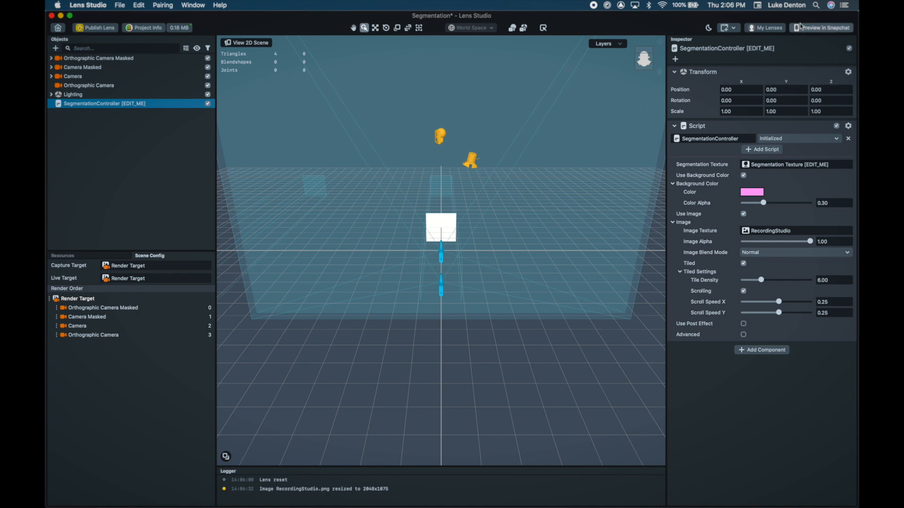
mouse_move(817, 33)
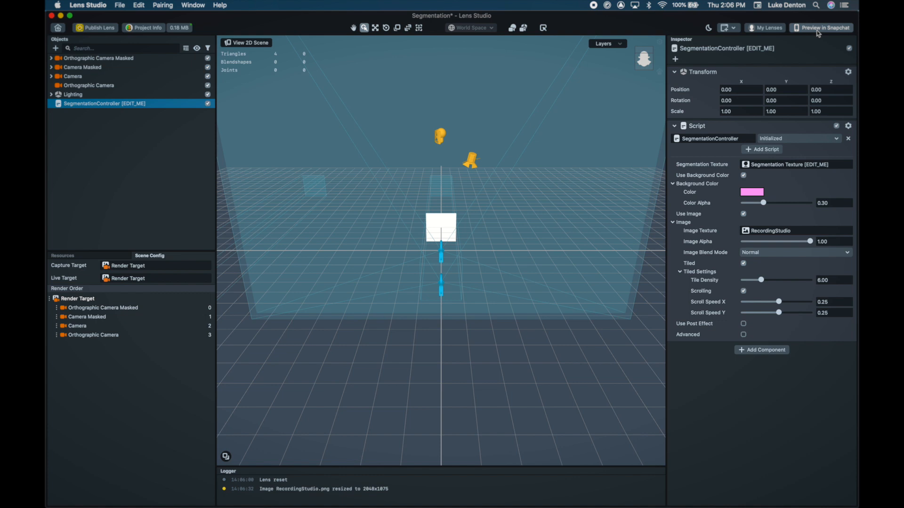
mouse_move(734, 27)
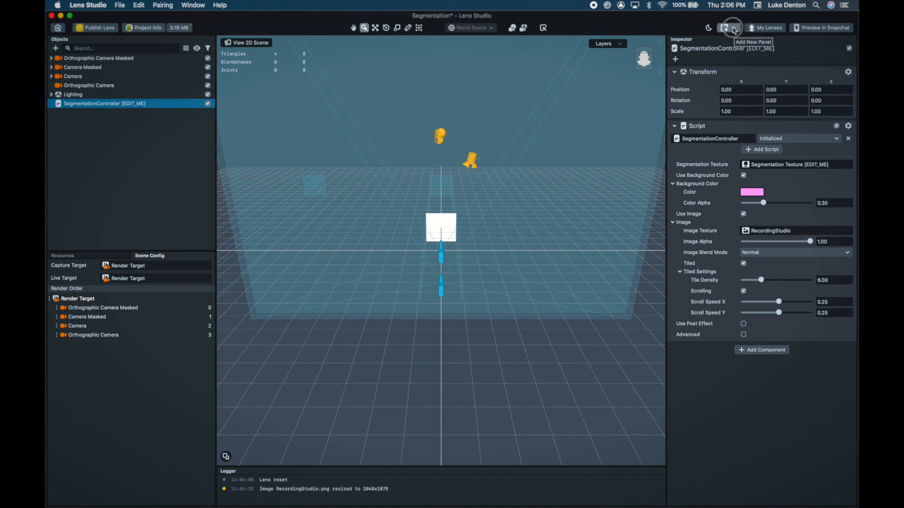
Step: Add a Preview panel from the Add New Panel menu
click(732, 27)
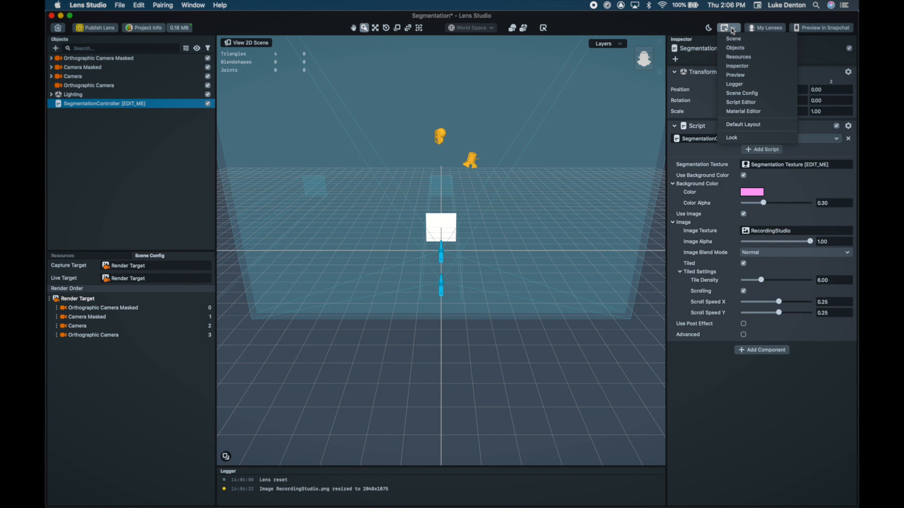
click(735, 75)
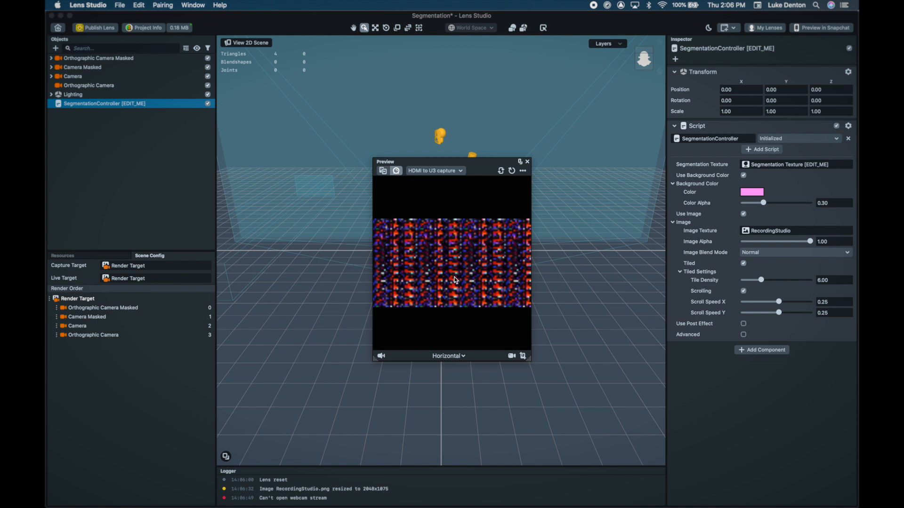
mouse_move(455, 281)
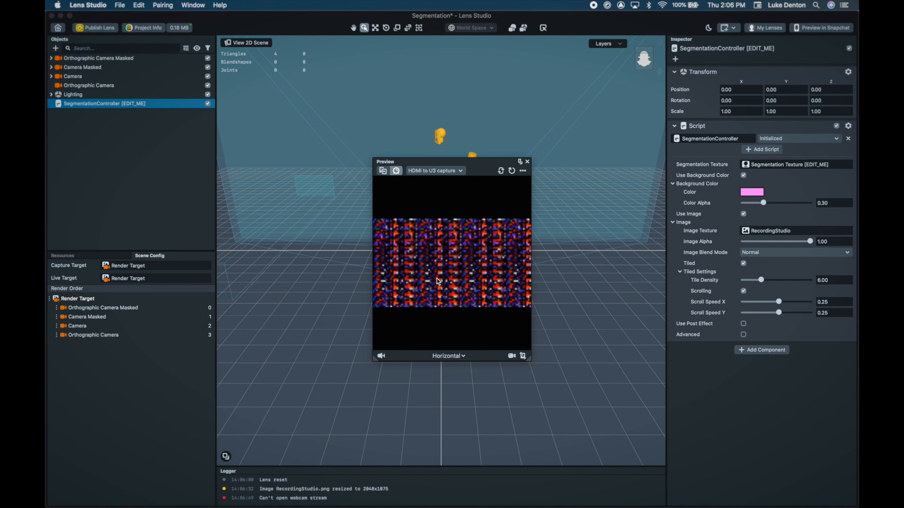
mouse_move(443, 240)
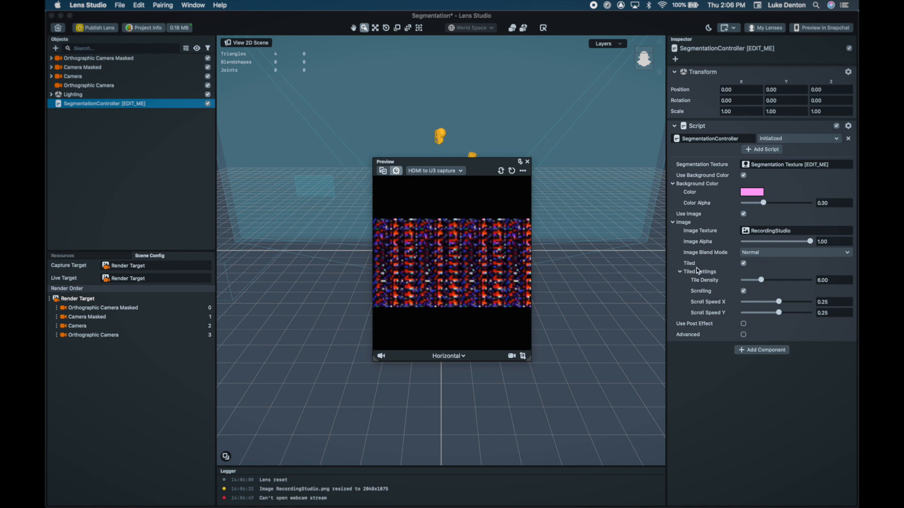
Step: Turn off Tiled for the background and preview the lens on the FaceTime HD Camera
click(744, 264)
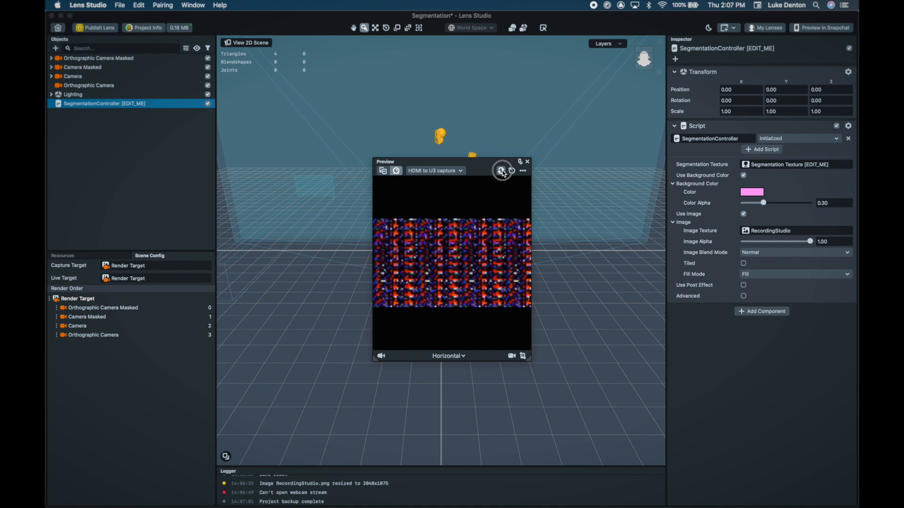
click(501, 171)
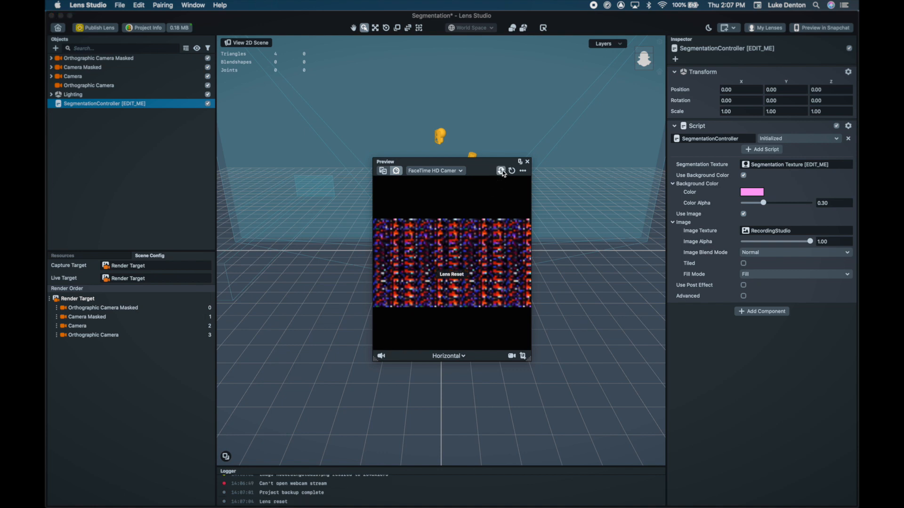
click(501, 170)
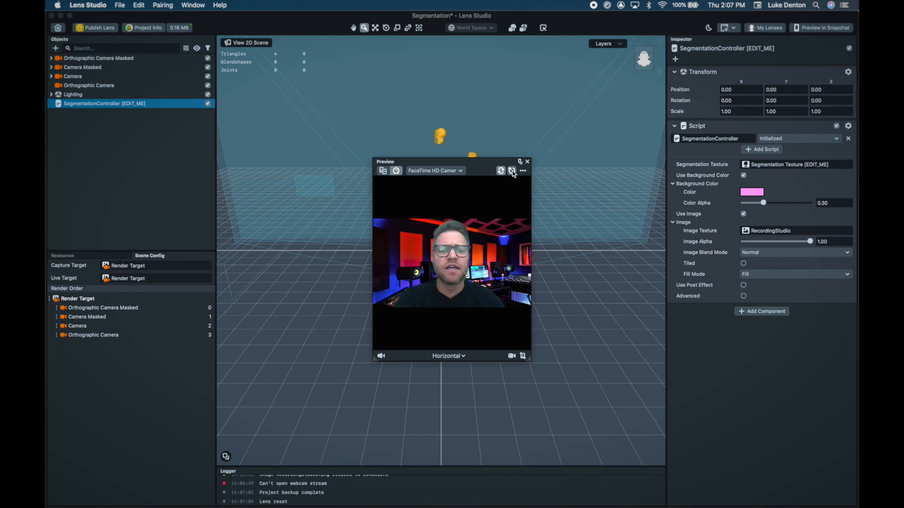
mouse_move(434, 171)
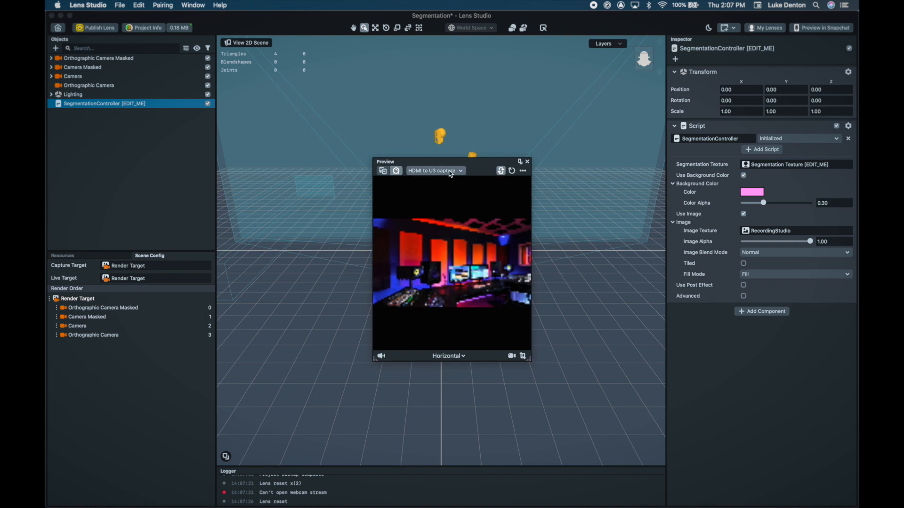
click(433, 170)
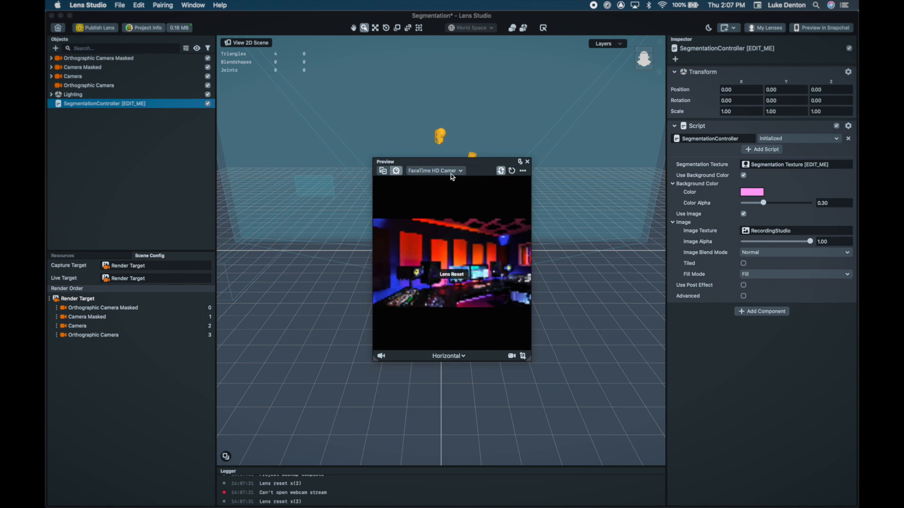
click(502, 171)
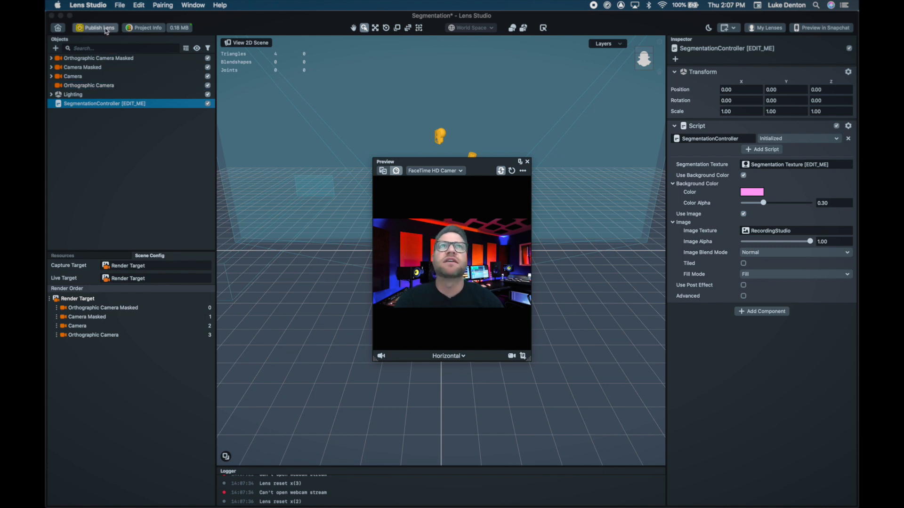
Step: Publish the lens, check the Promote Your Lens info, and submit it for review
click(766, 27)
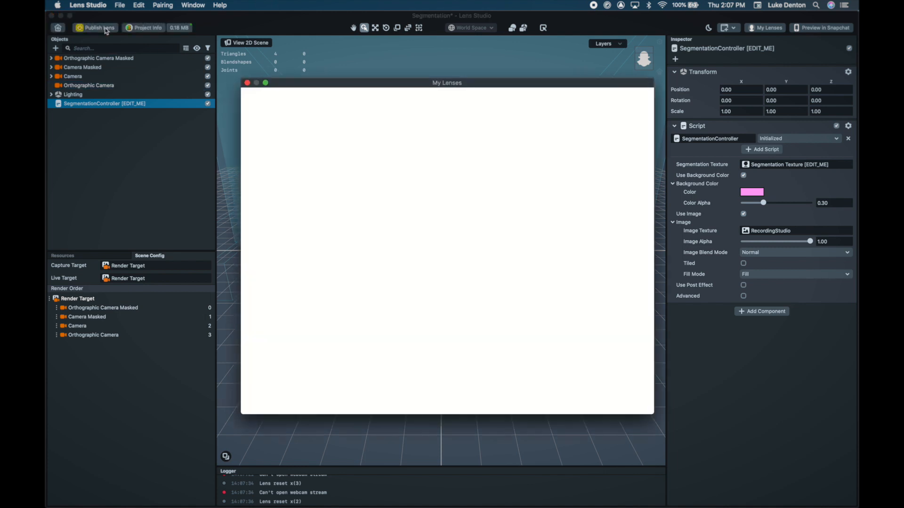
click(95, 27)
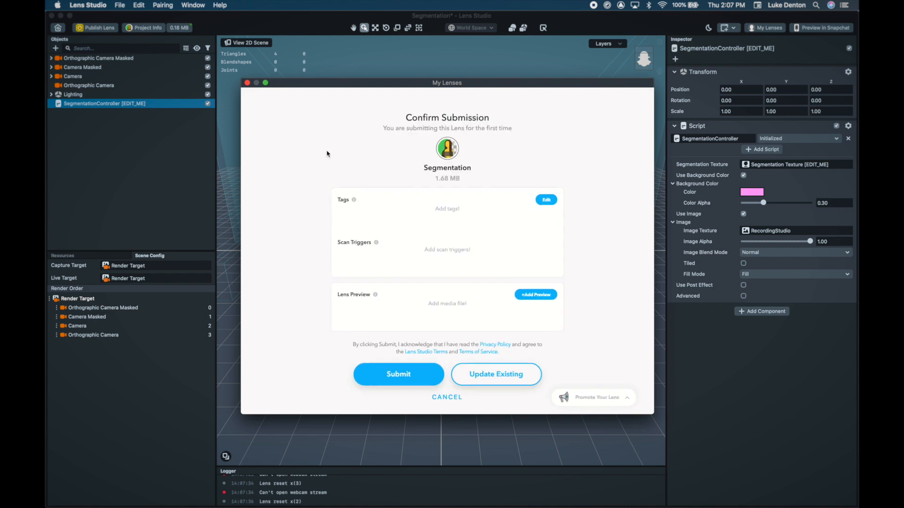
mouse_move(452, 170)
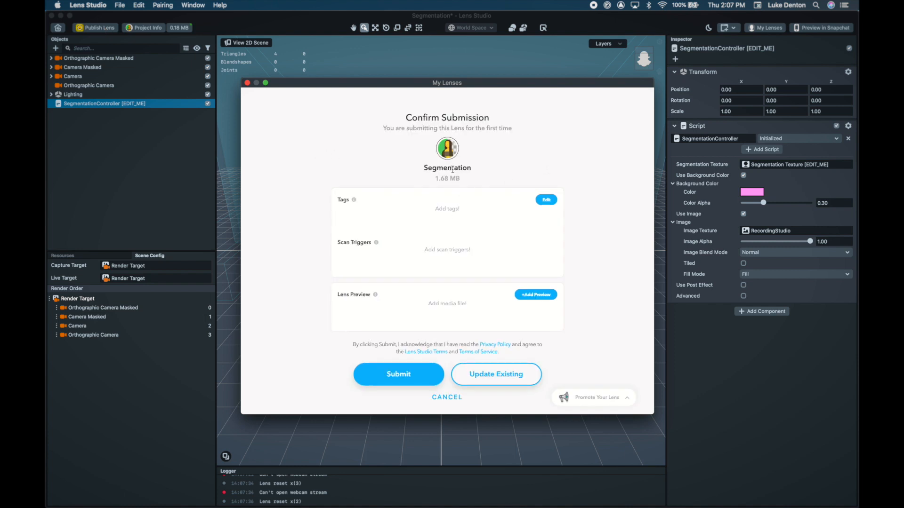
mouse_move(392, 306)
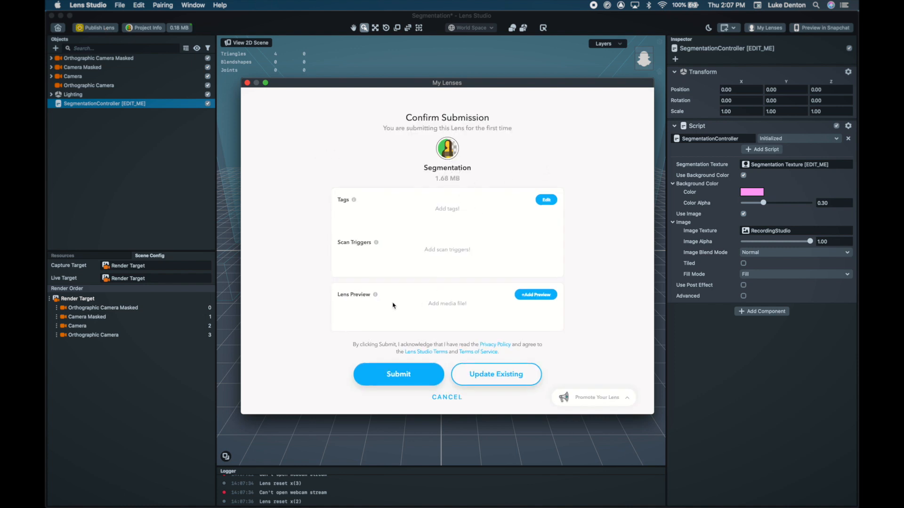
mouse_move(485, 194)
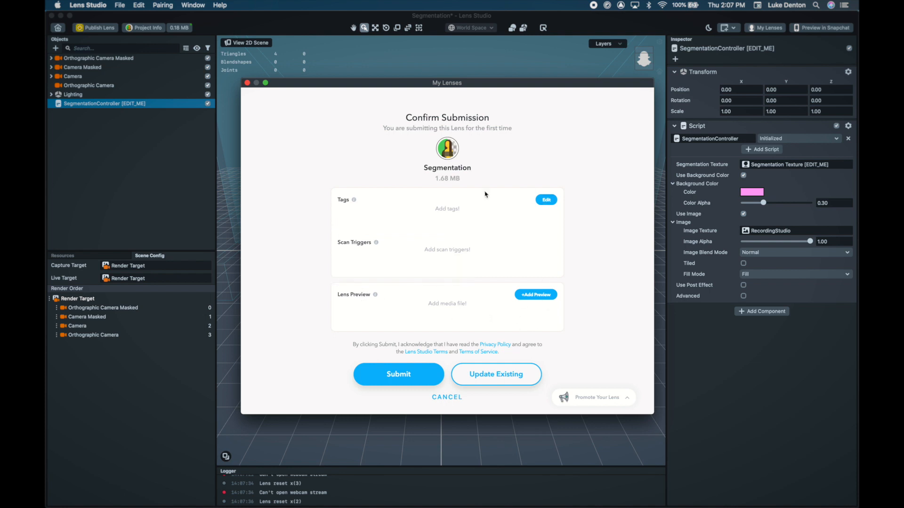
mouse_move(419, 362)
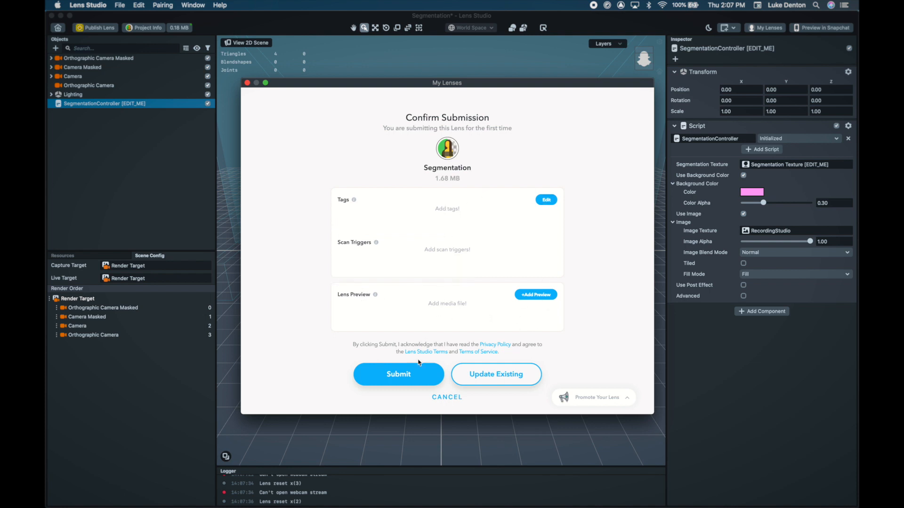
mouse_move(448, 116)
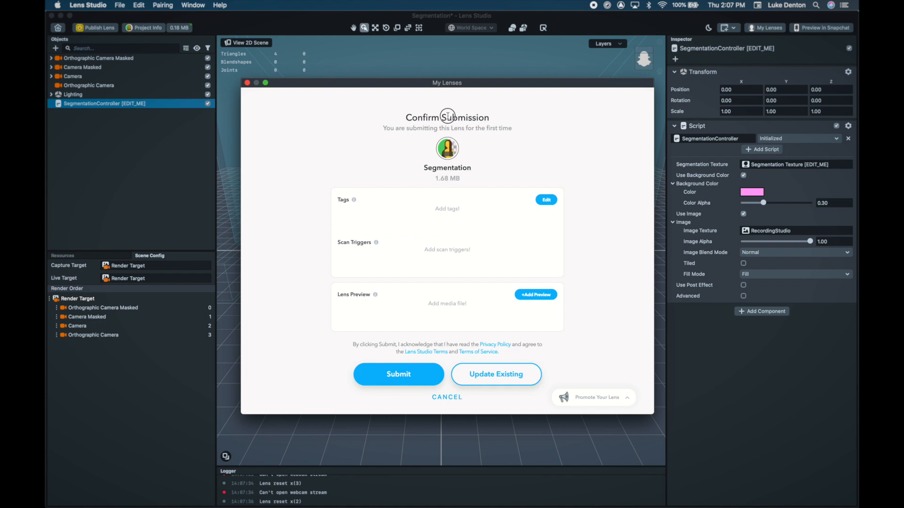
mouse_move(451, 201)
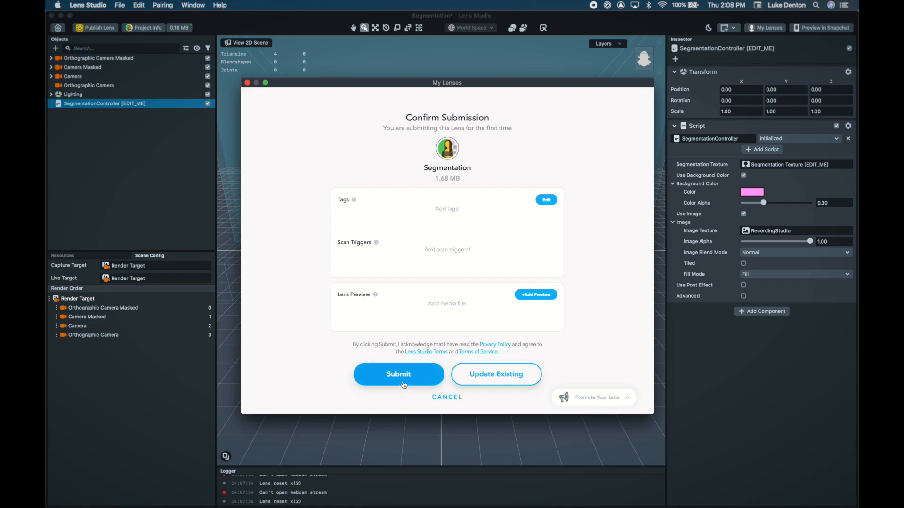
click(594, 398)
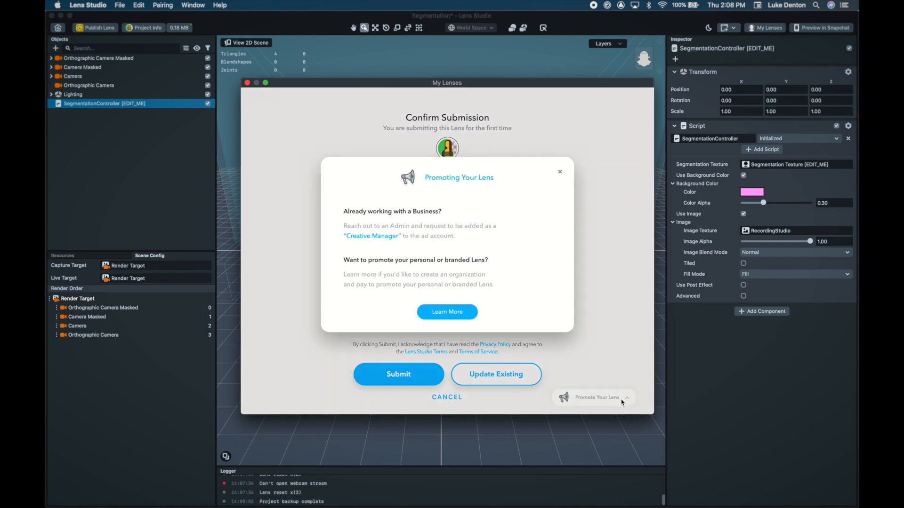
click(559, 172)
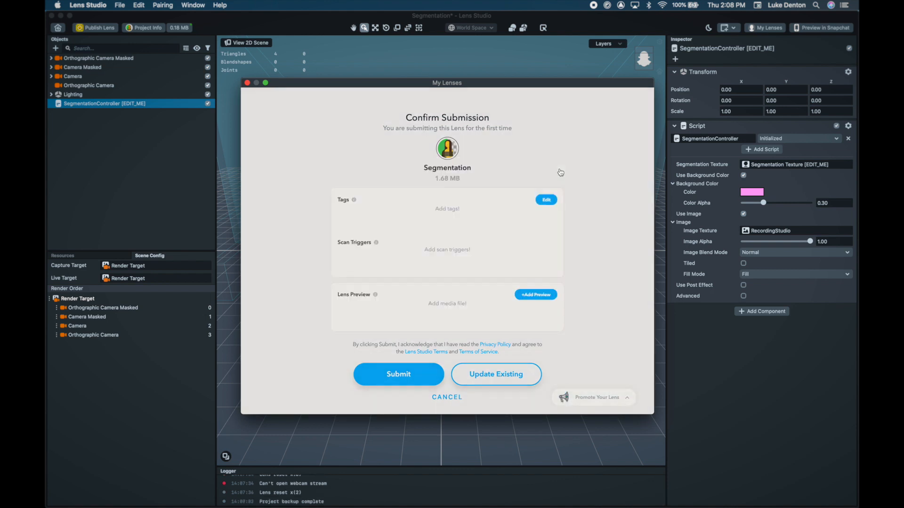
mouse_move(559, 173)
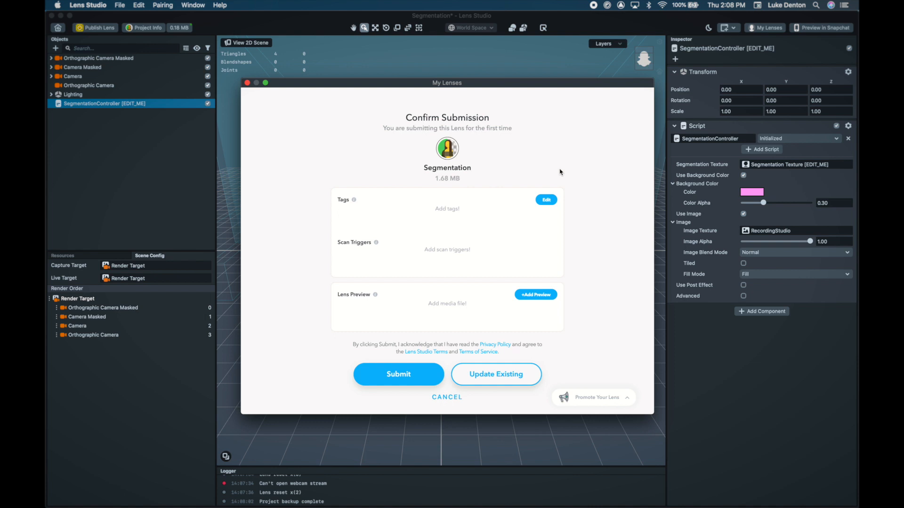
mouse_move(455, 260)
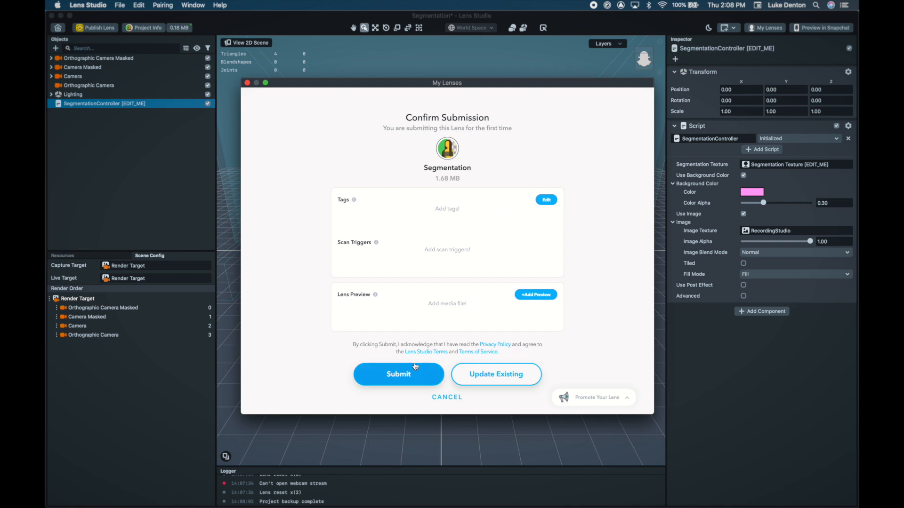
mouse_move(412, 374)
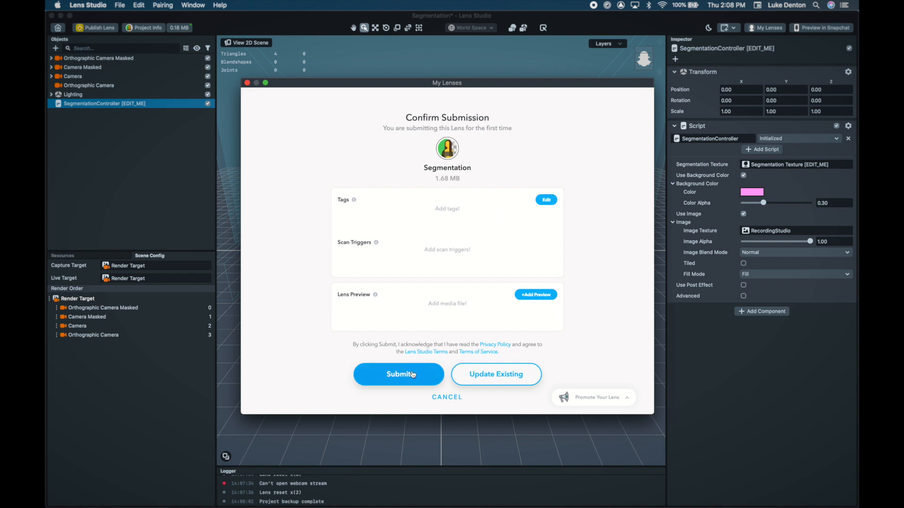
mouse_move(413, 383)
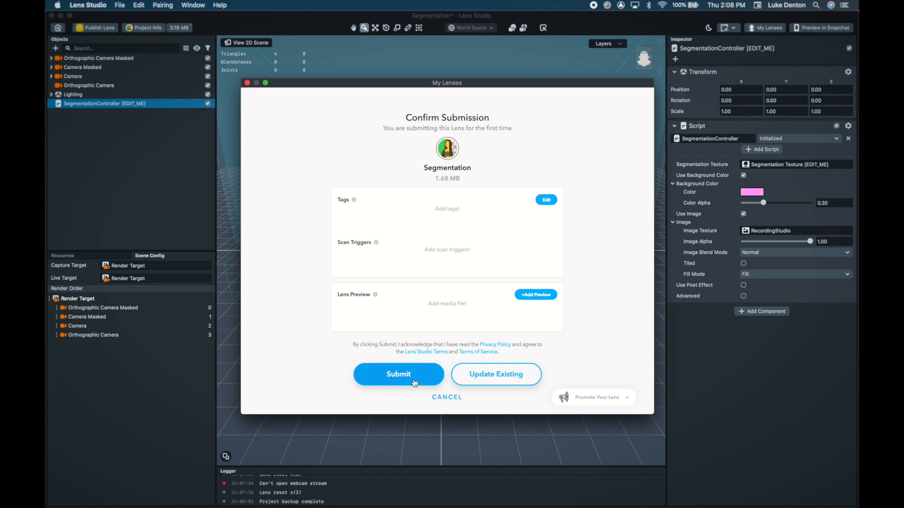
click(399, 374)
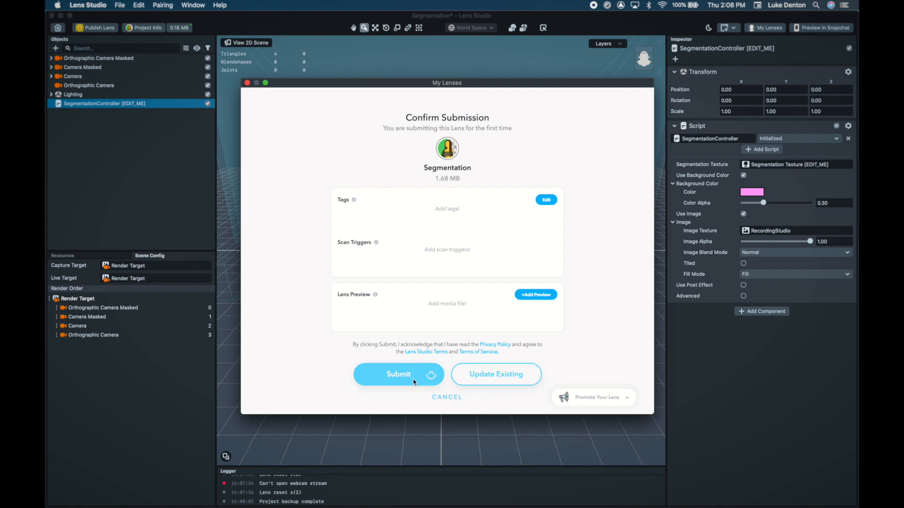
click(399, 374)
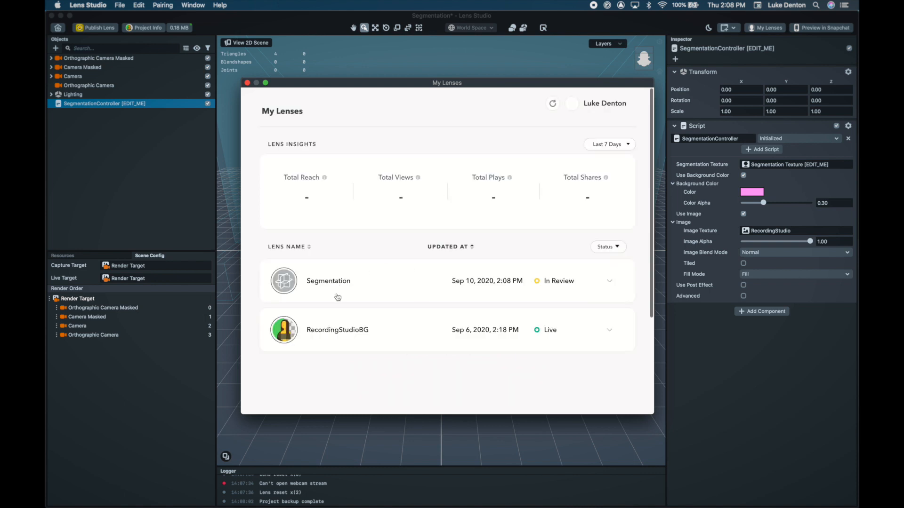
mouse_move(340, 319)
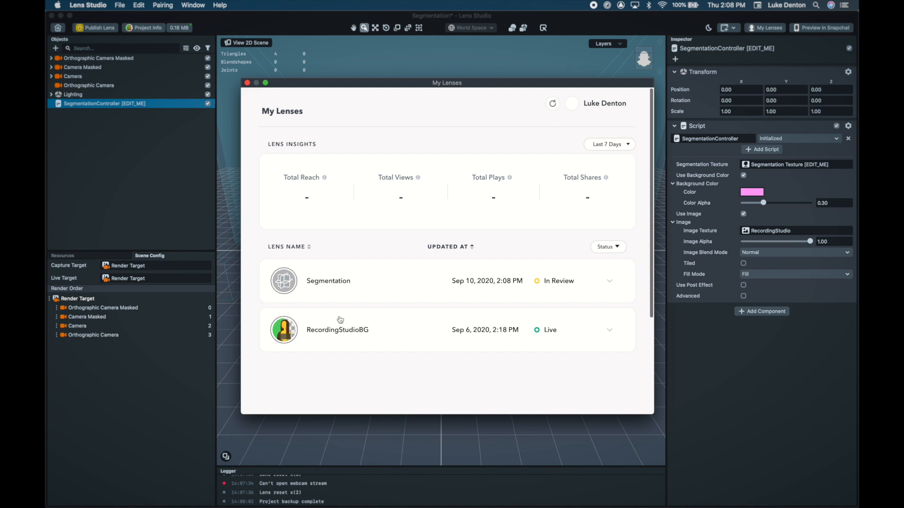
mouse_move(376, 266)
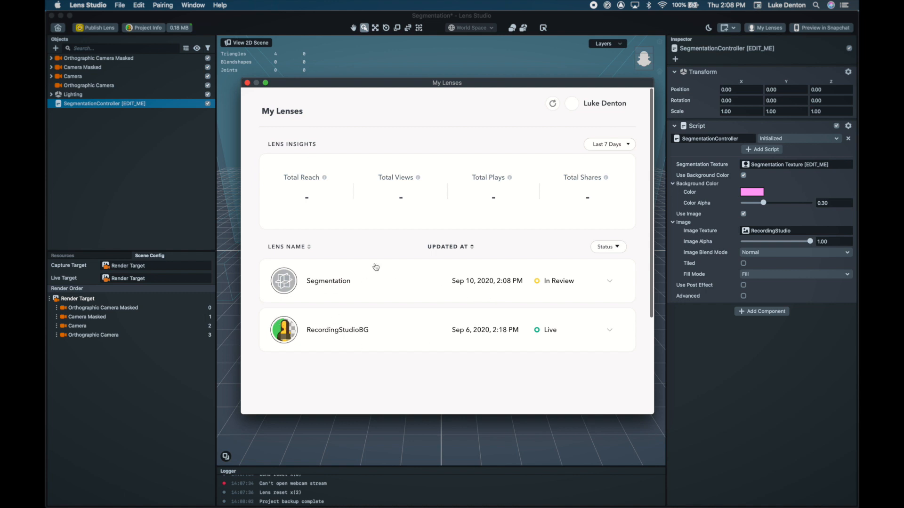
mouse_move(559, 287)
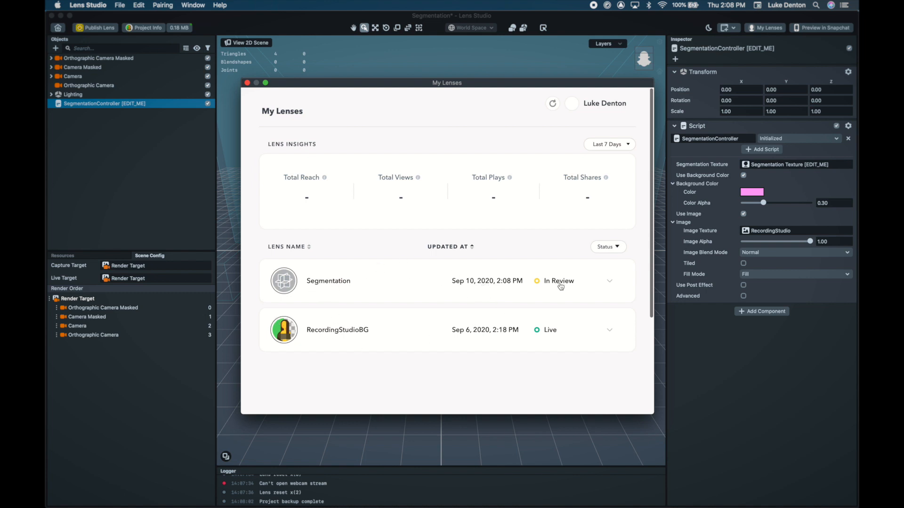
mouse_move(538, 305)
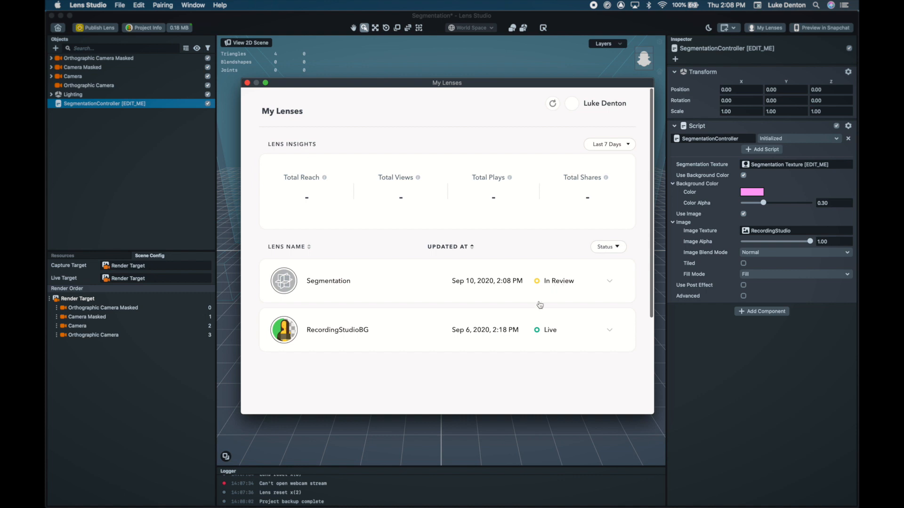
mouse_move(620, 327)
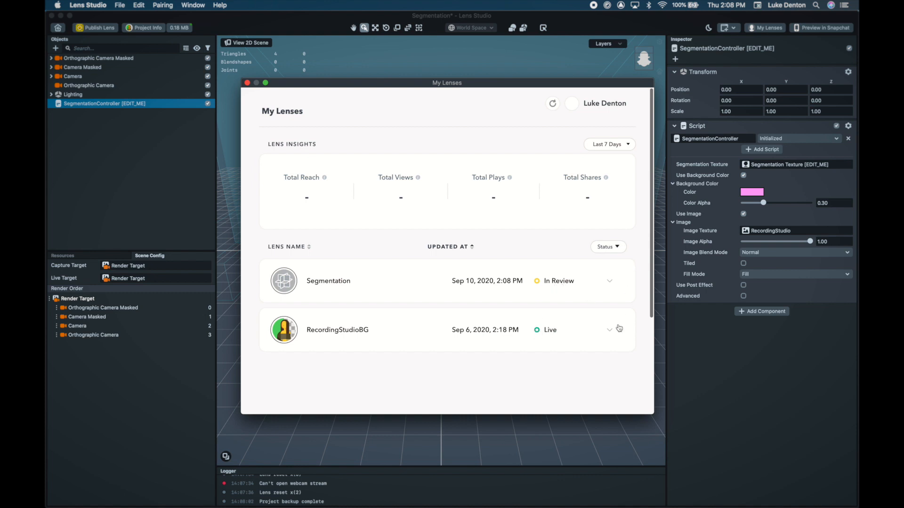
mouse_move(610, 286)
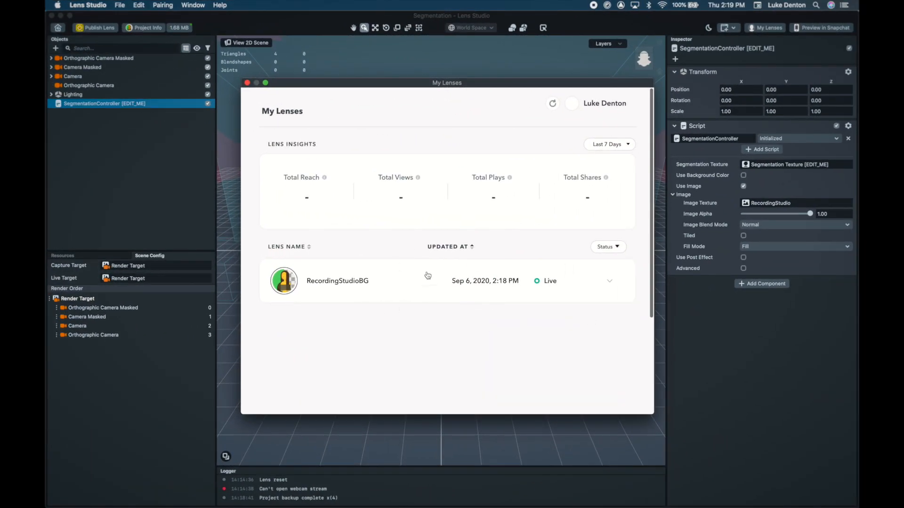
mouse_move(369, 320)
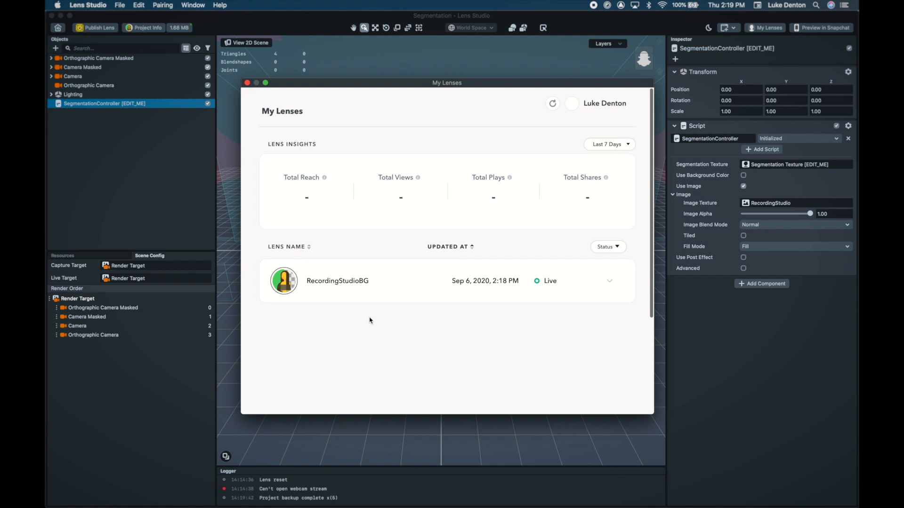
mouse_move(363, 316)
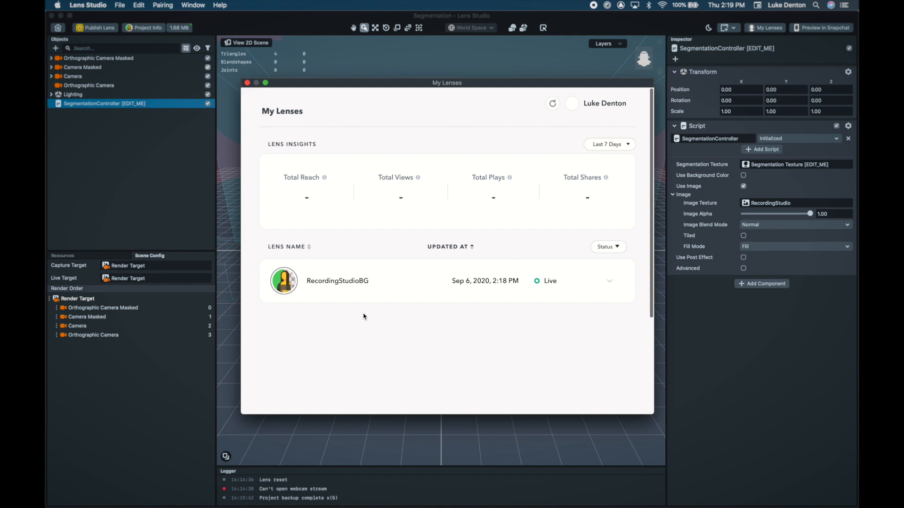
mouse_move(595, 290)
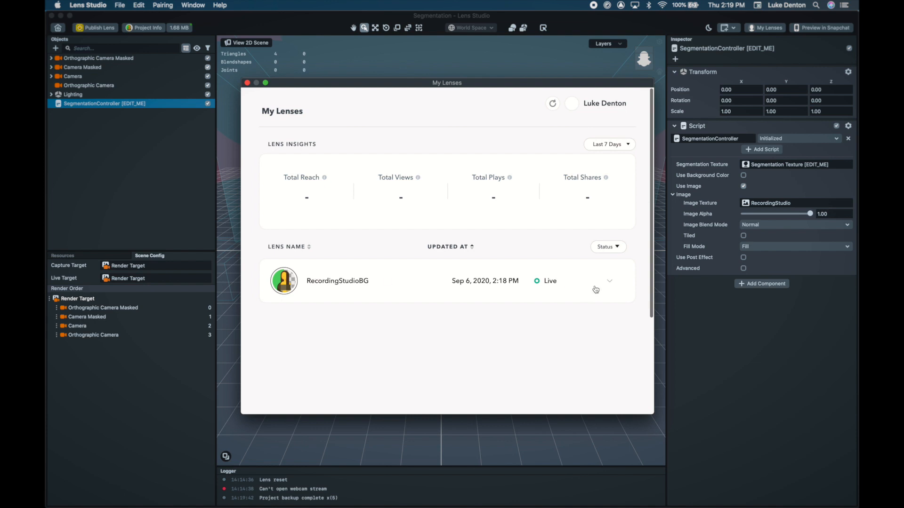
mouse_move(553, 283)
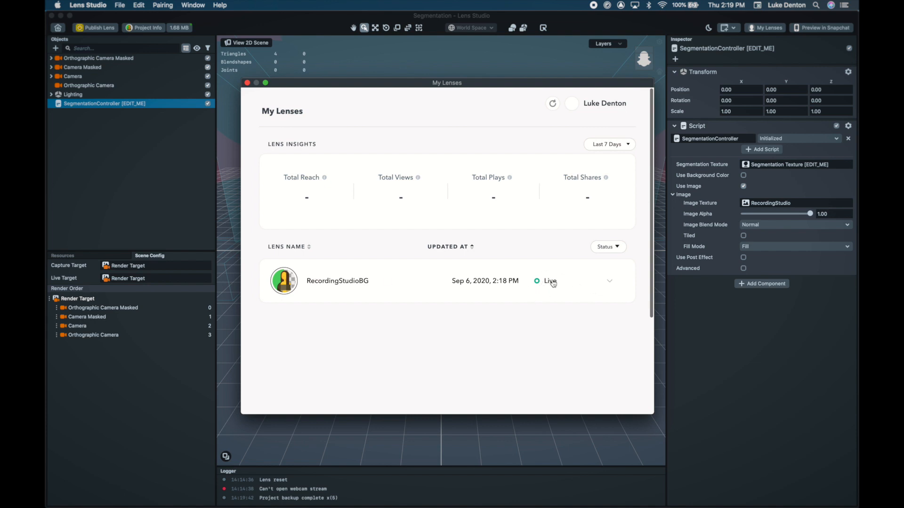
mouse_move(605, 109)
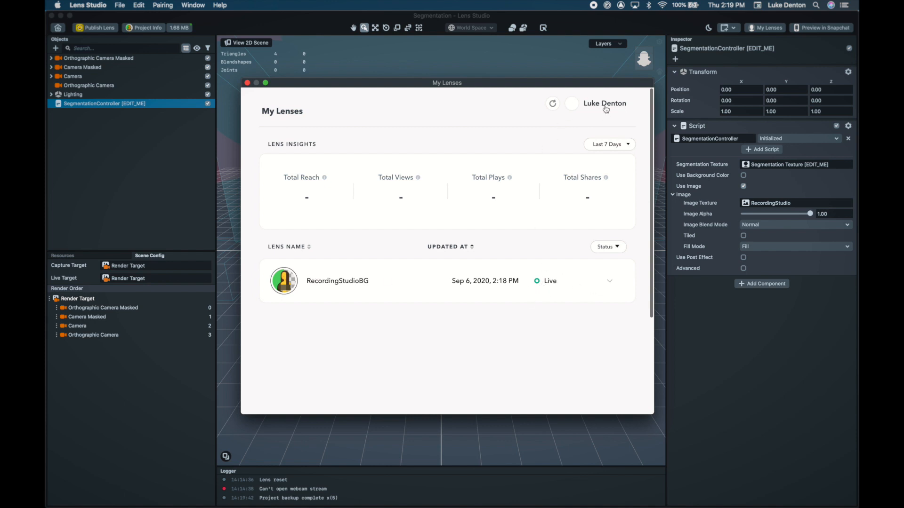
mouse_move(594, 107)
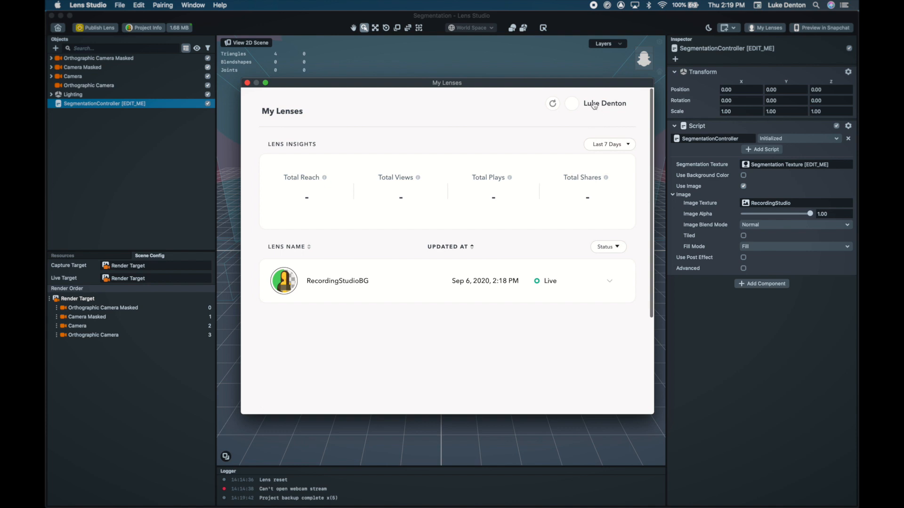
Step: Open the account dropdown from the account name above the My Lenses list
click(605, 103)
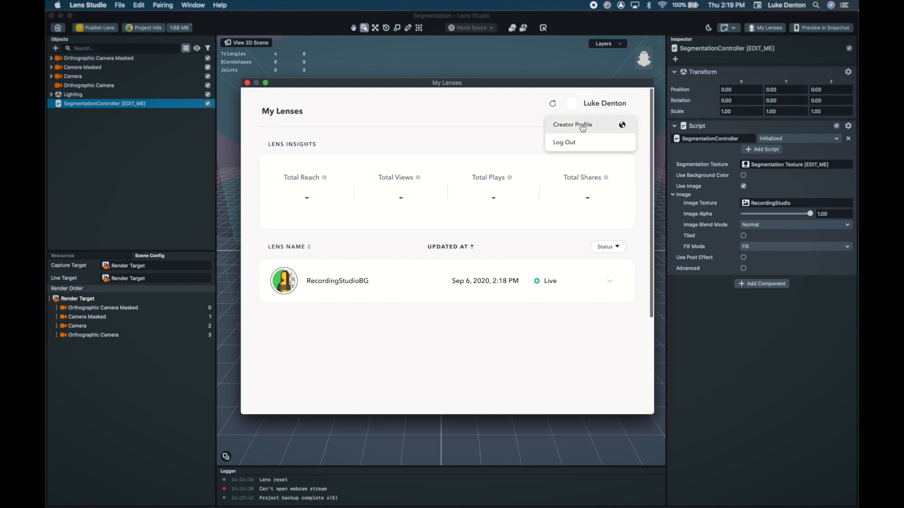
Step: View Luke Denton's creator profile listing the RecordingStudioBG lens with its Snapcode
click(571, 124)
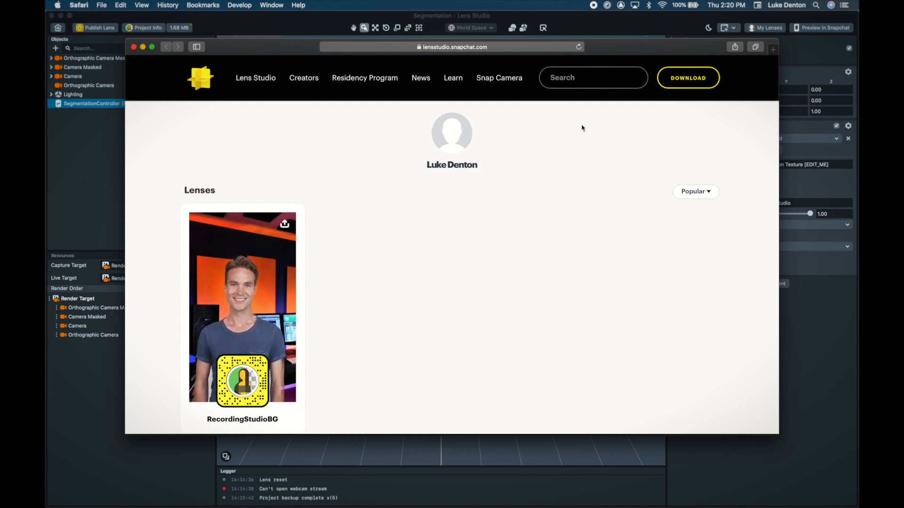
mouse_move(300, 210)
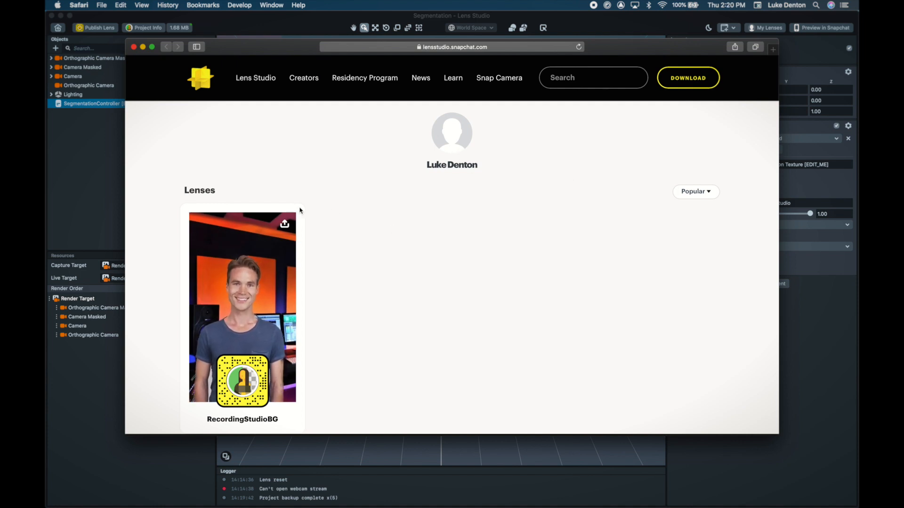
scroll(down, 3)
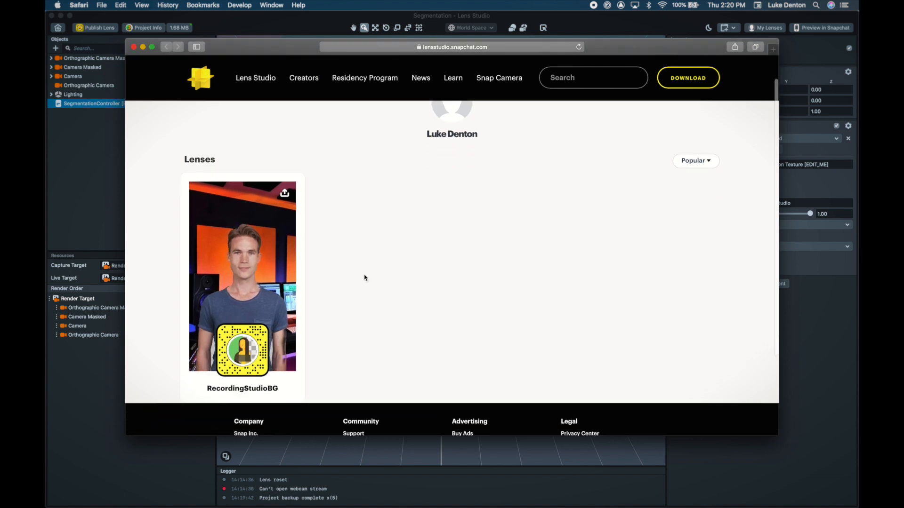
scroll(up, 3)
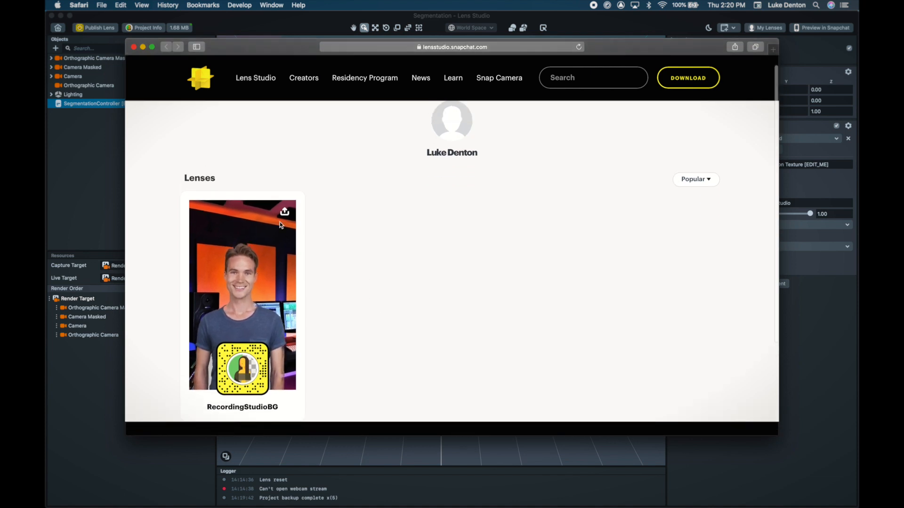
mouse_move(285, 211)
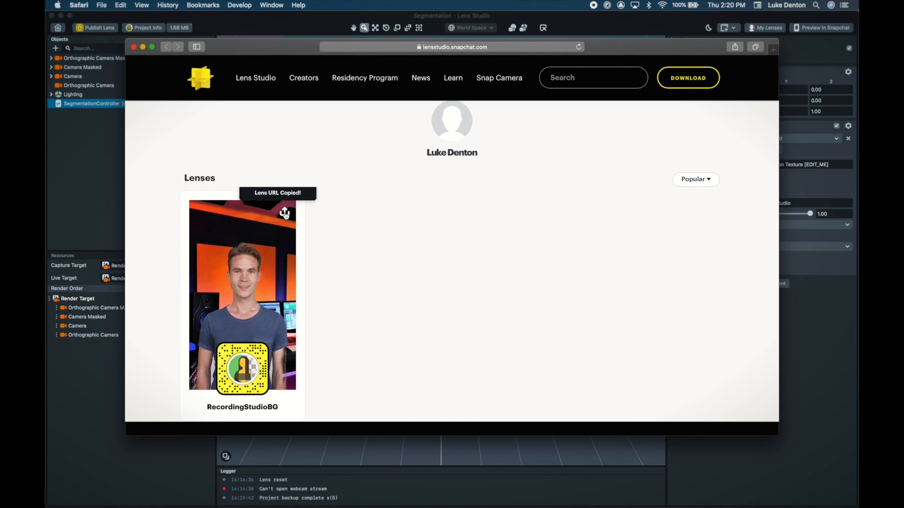
mouse_move(418, 280)
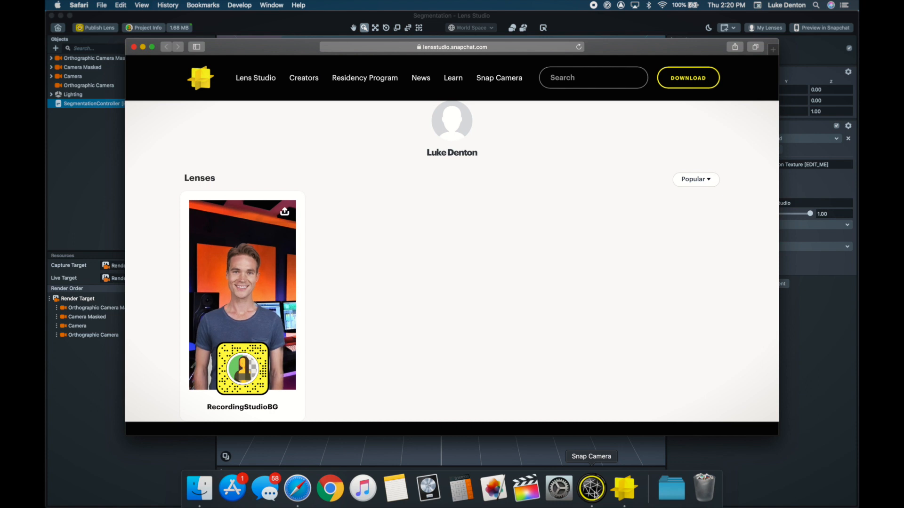
mouse_move(625, 489)
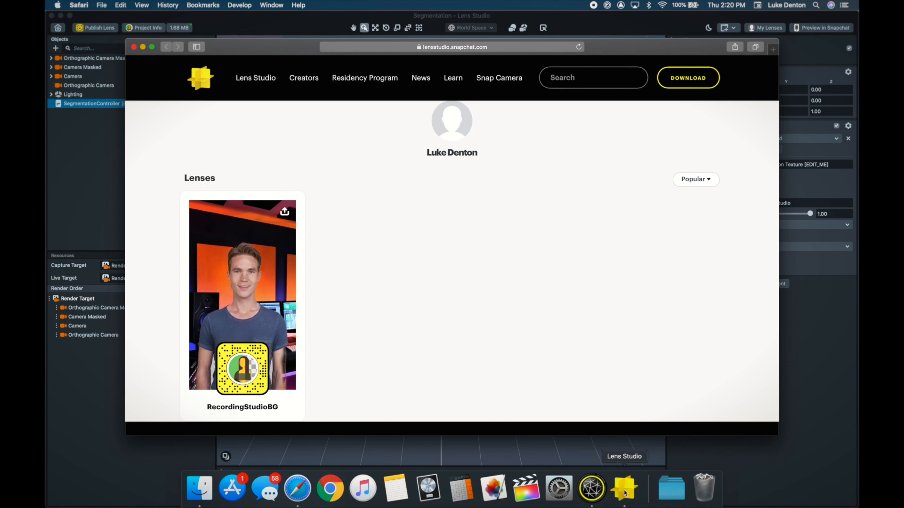
mouse_move(591, 490)
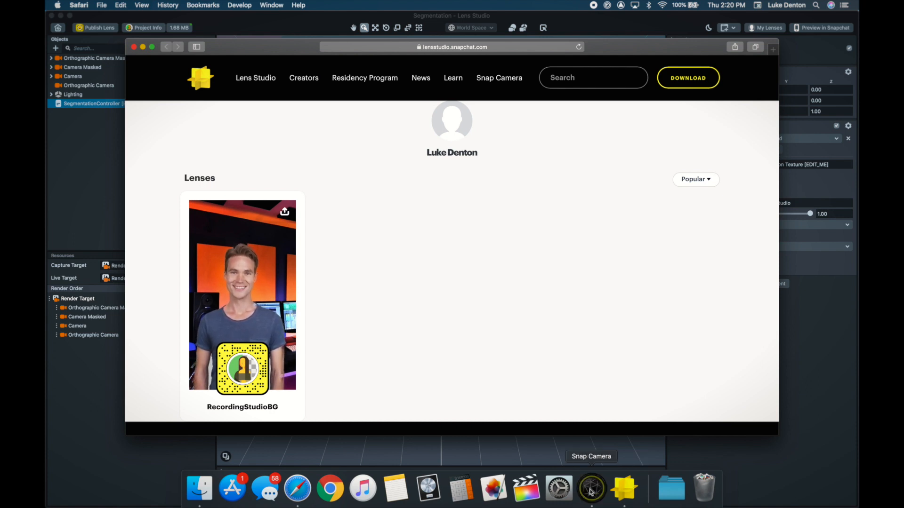
Step: Unlock the RecordingStudioBG lens in Snap Camera via Search Lenses and apply it to the live feed
click(592, 488)
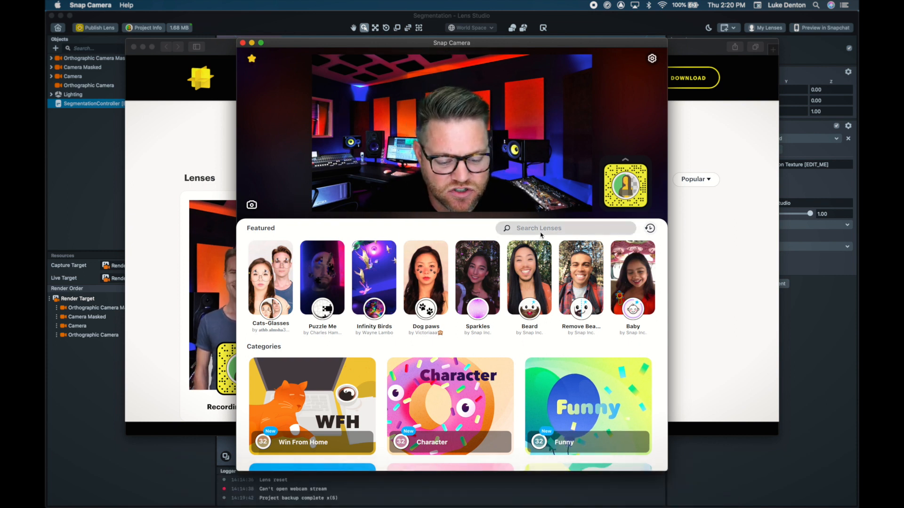
click(566, 228)
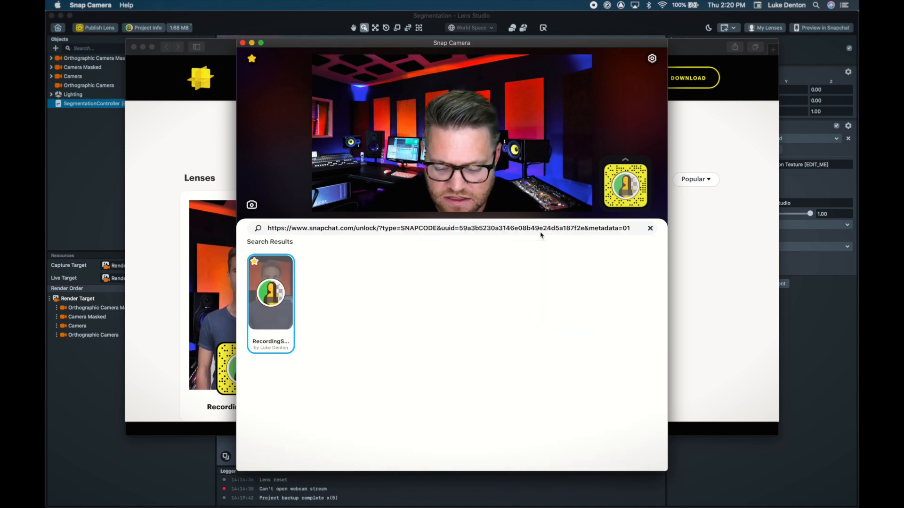
mouse_move(343, 320)
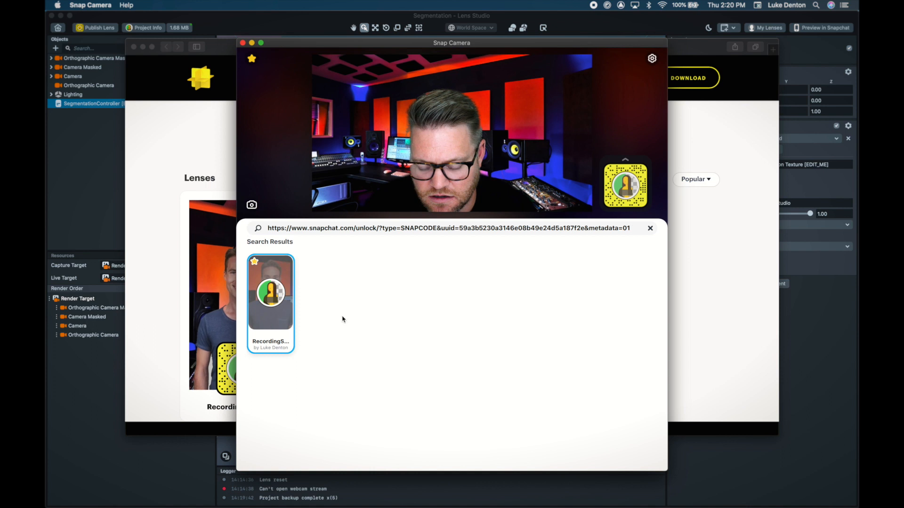
mouse_move(274, 325)
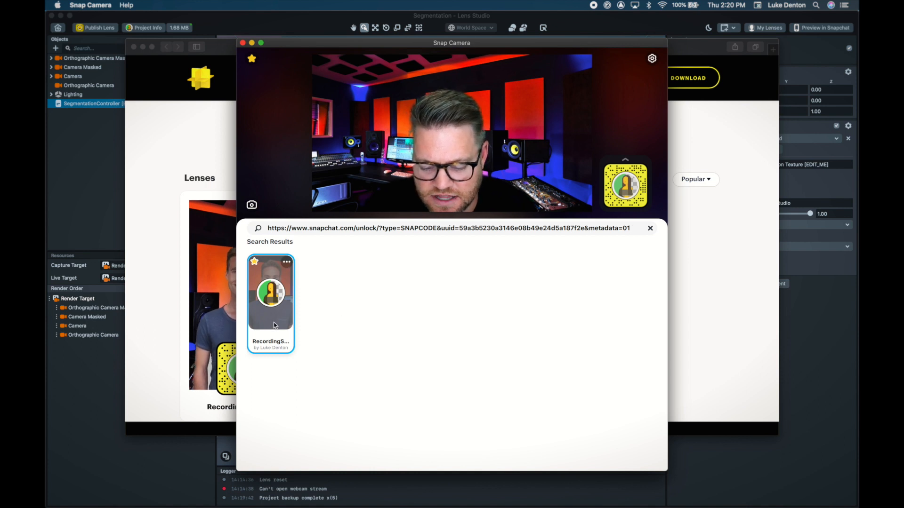
click(270, 293)
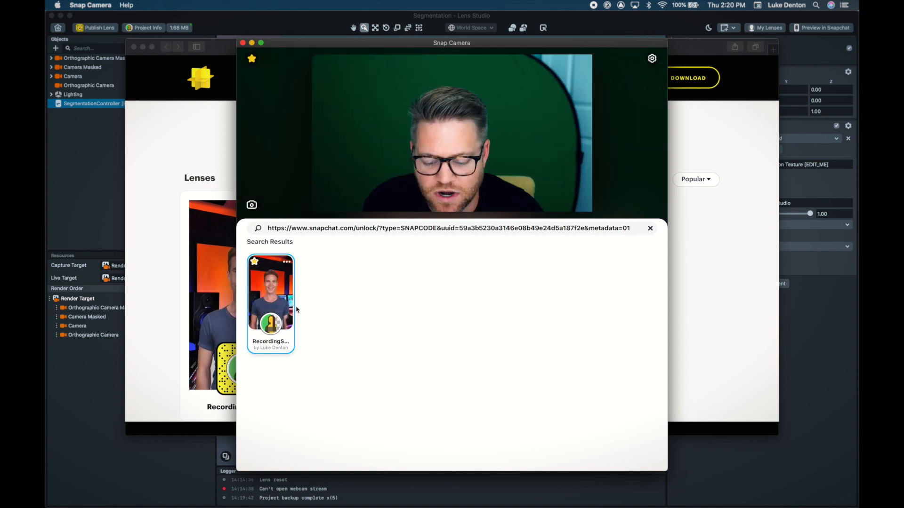
click(270, 293)
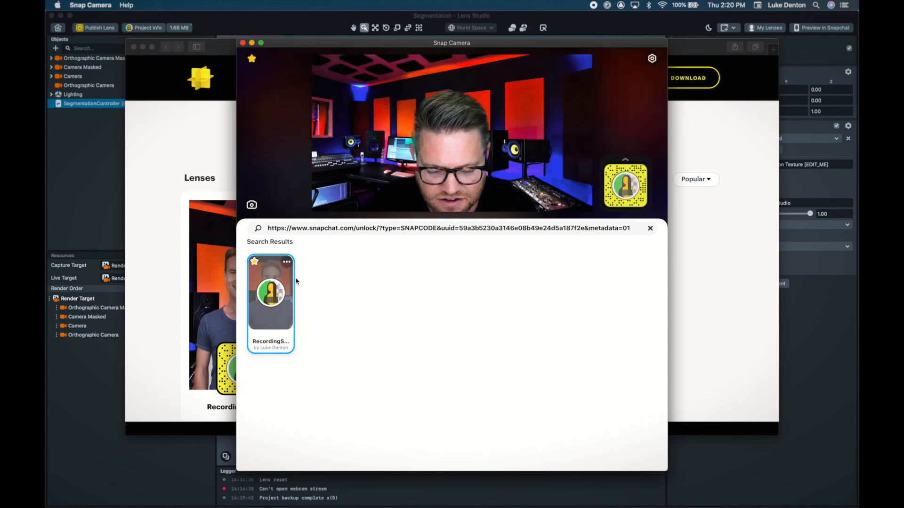
click(650, 227)
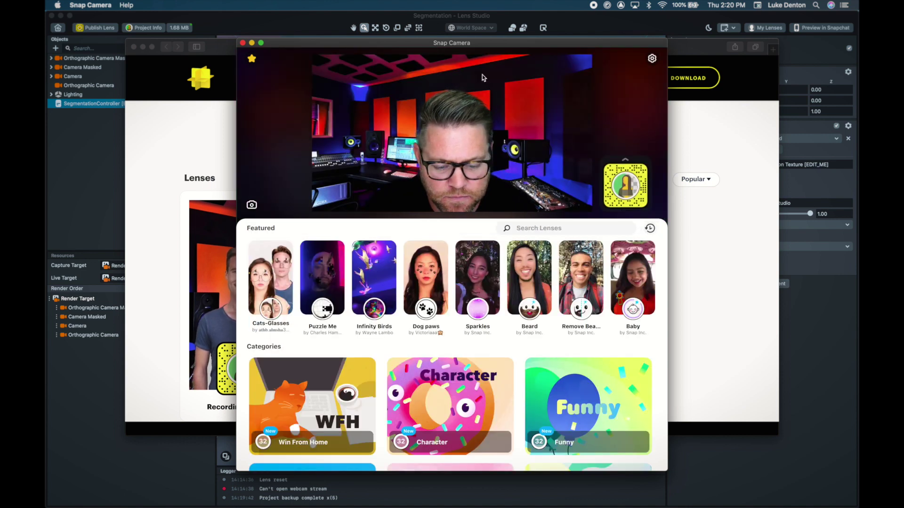
mouse_move(252, 58)
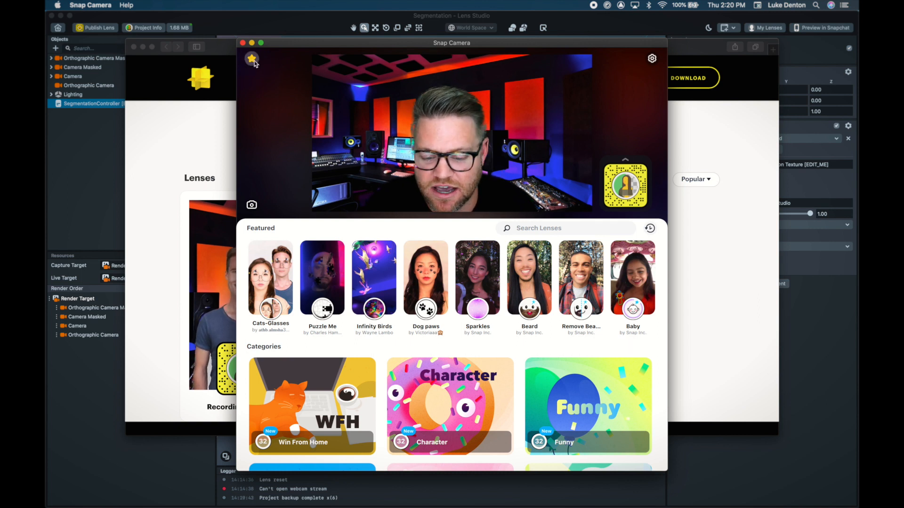
Step: Check the Favorites panel shows the studio background lens, then dismiss it
click(252, 59)
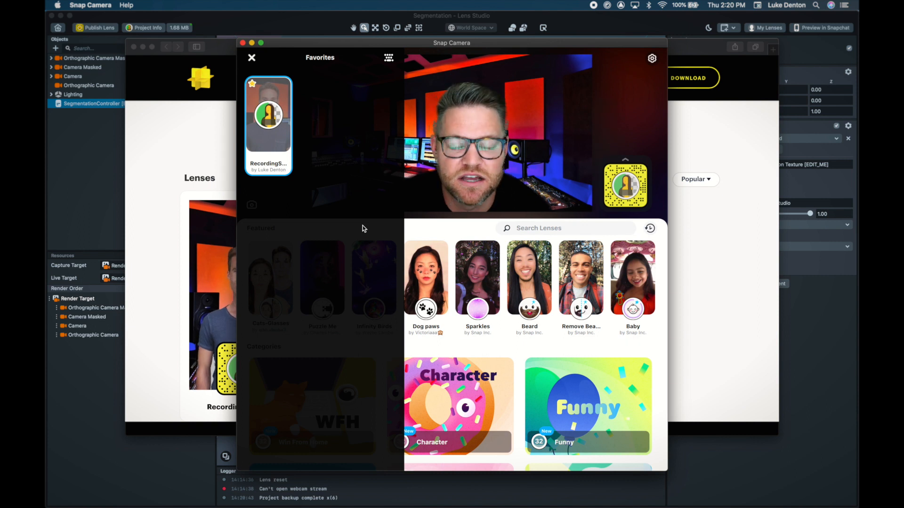
click(251, 57)
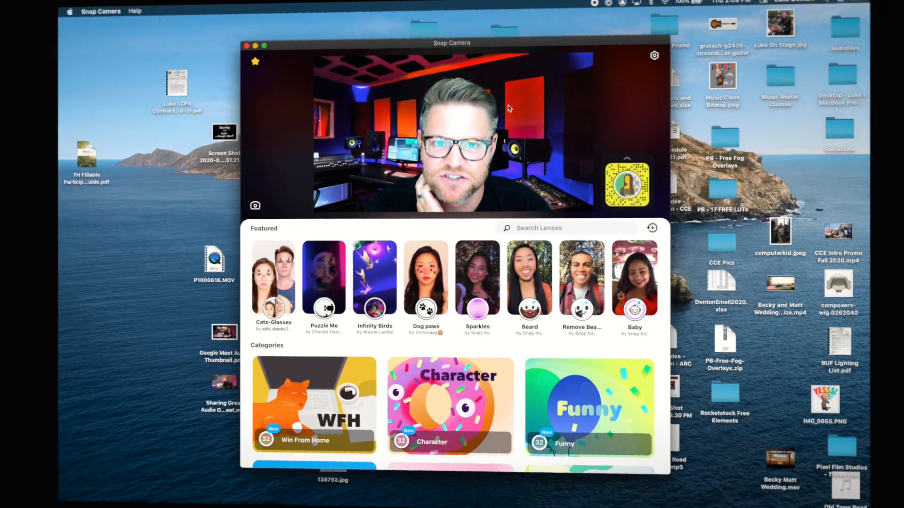
mouse_move(574, 488)
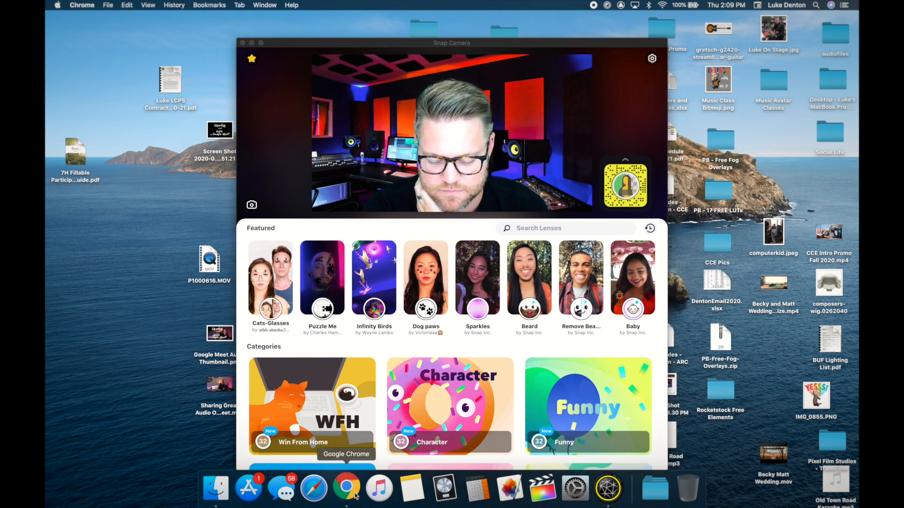
Step: Start a Google Meet meeting nicknamed 'dentontest' in Chrome and reach its join preview
click(345, 489)
text(meet)
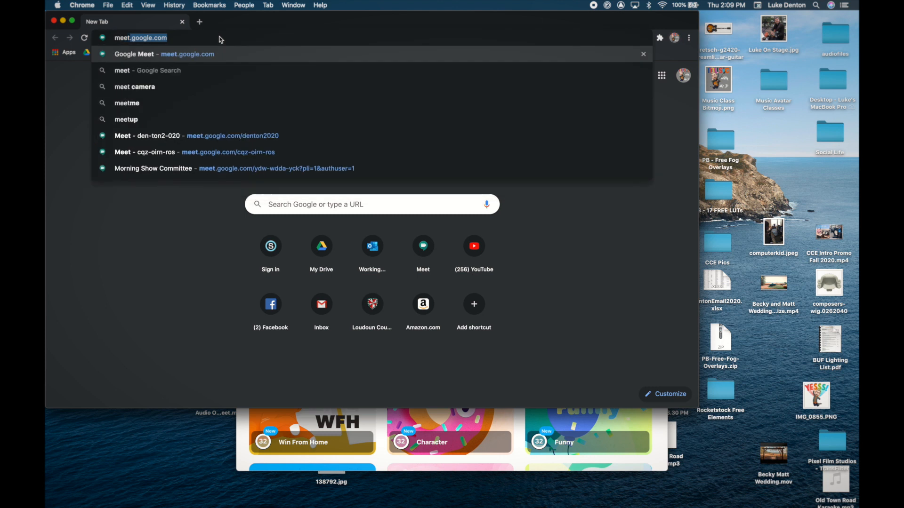
click(187, 54)
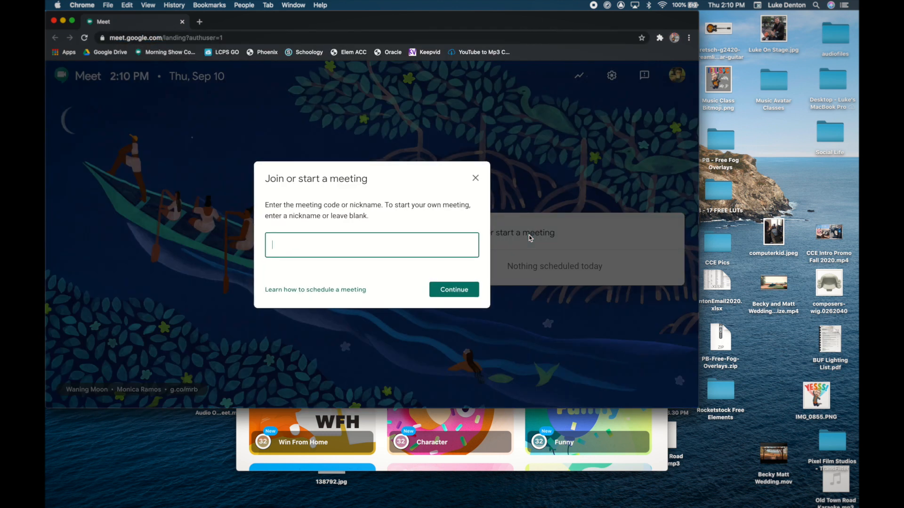
text(dentontest)
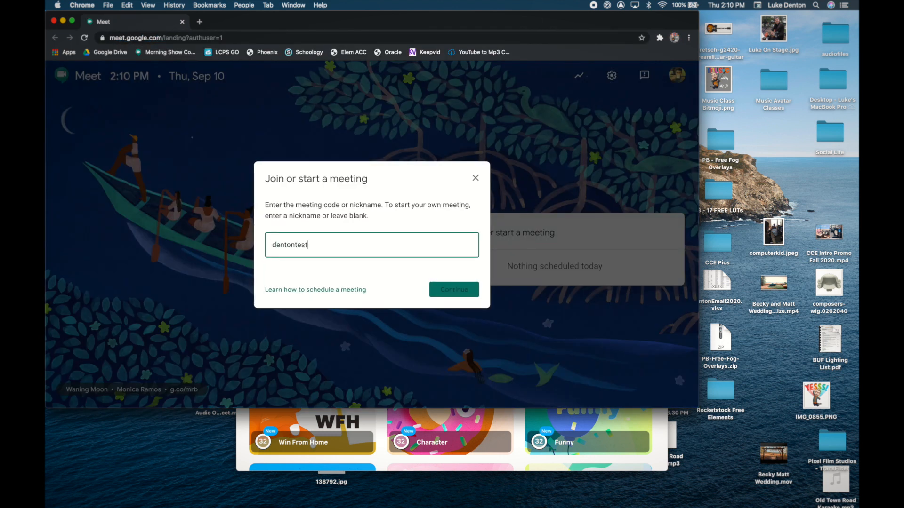
click(454, 289)
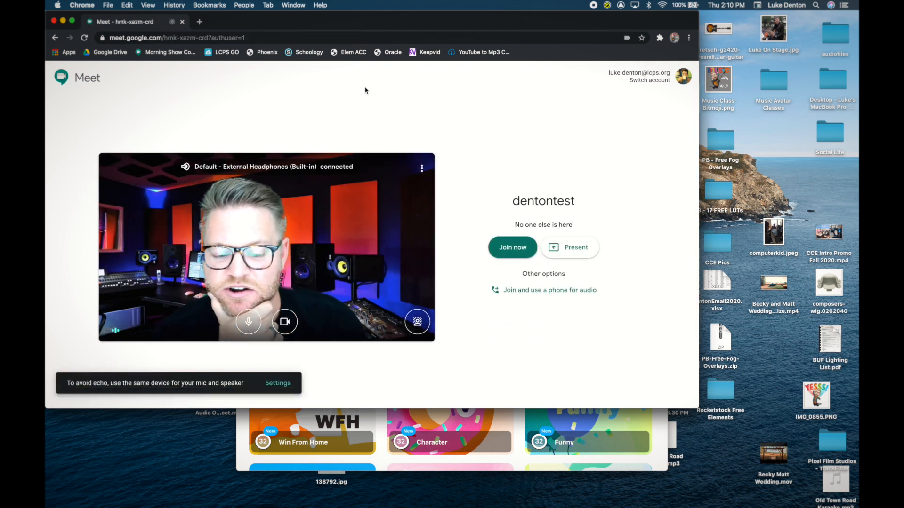
Step: In Meet's video settings, try other camera sources including the HDMI to U3 capture camera
click(422, 168)
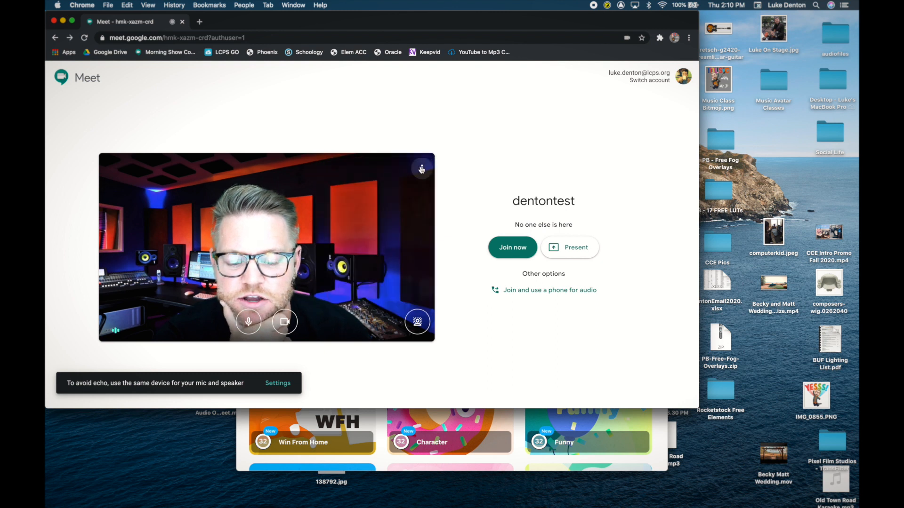
click(421, 169)
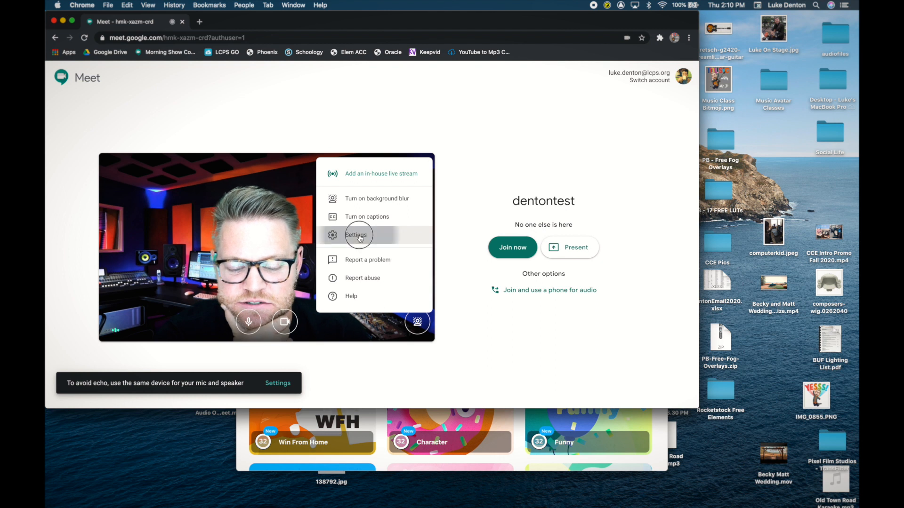
click(356, 235)
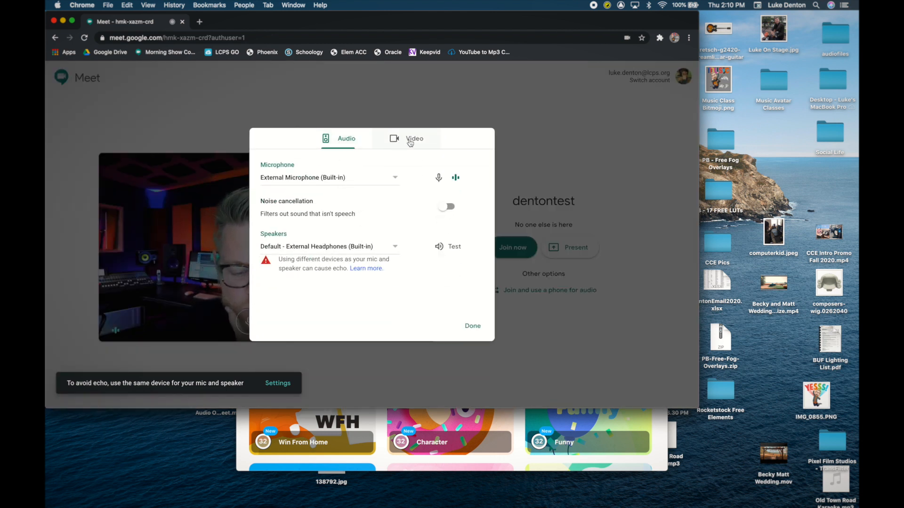
click(414, 138)
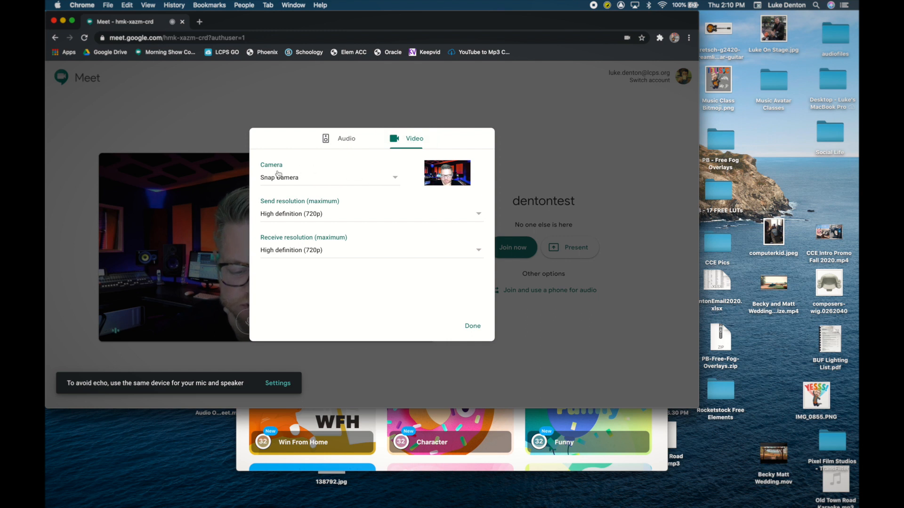
click(327, 177)
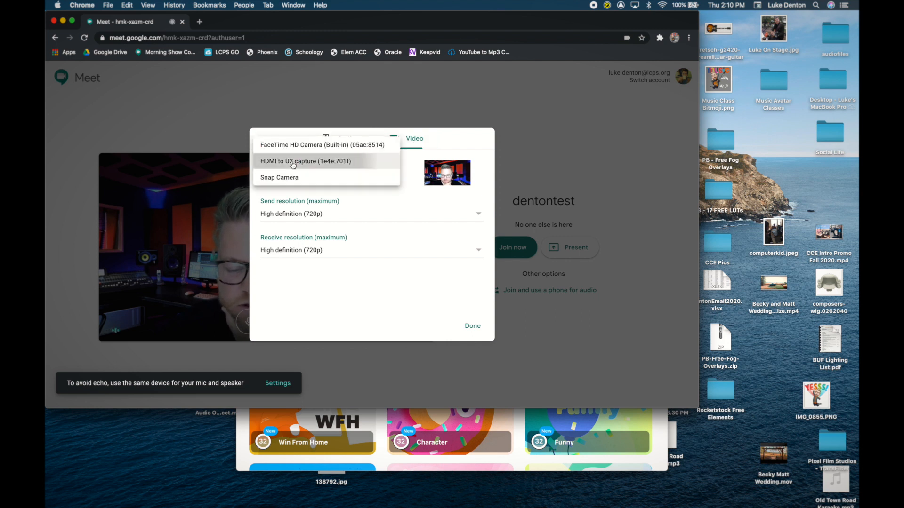
click(325, 145)
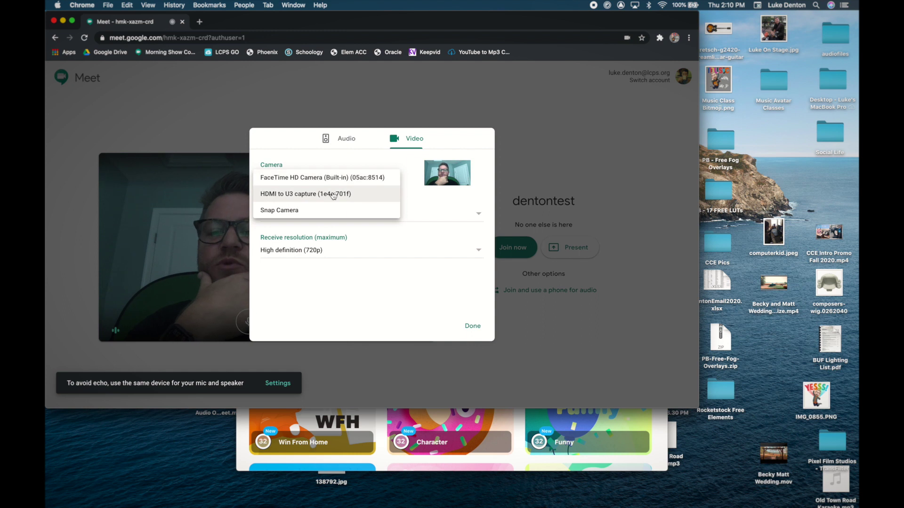
click(306, 194)
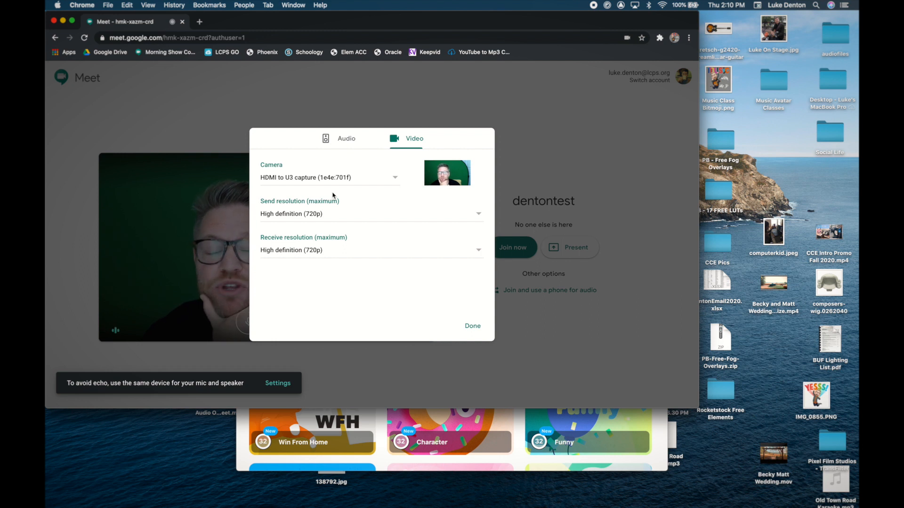
Step: Set the meeting camera back to Snap Camera and keep it with Done
click(372, 177)
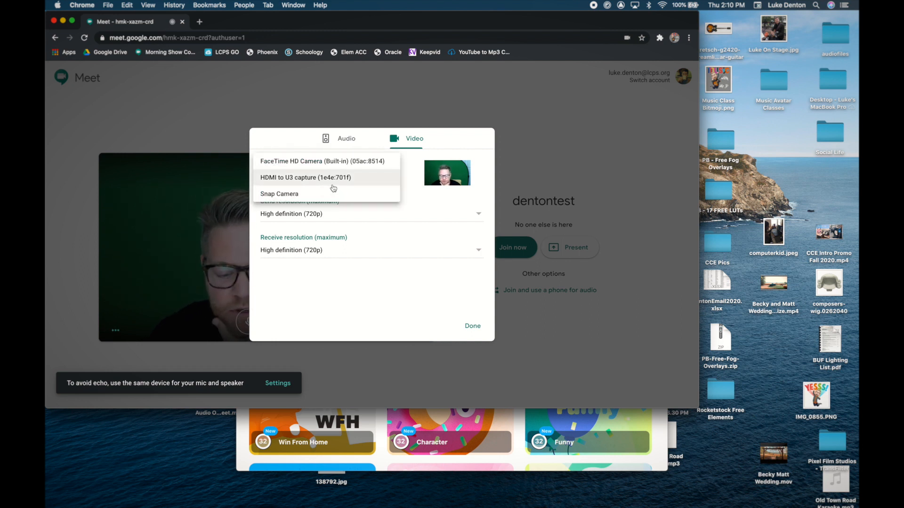
click(279, 193)
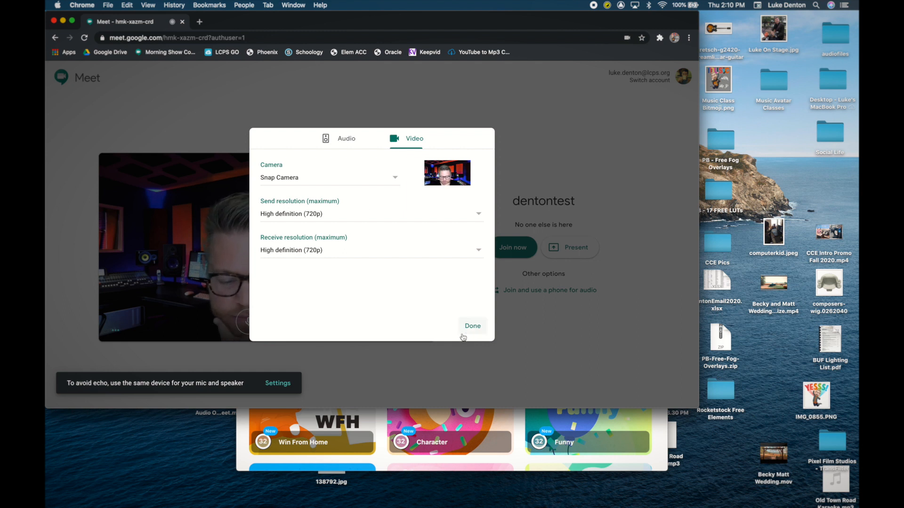
mouse_move(320, 224)
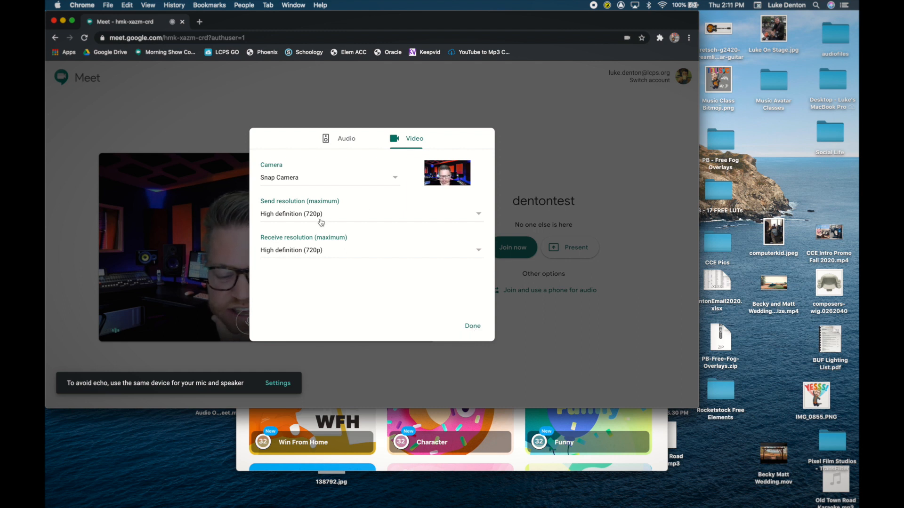
click(471, 326)
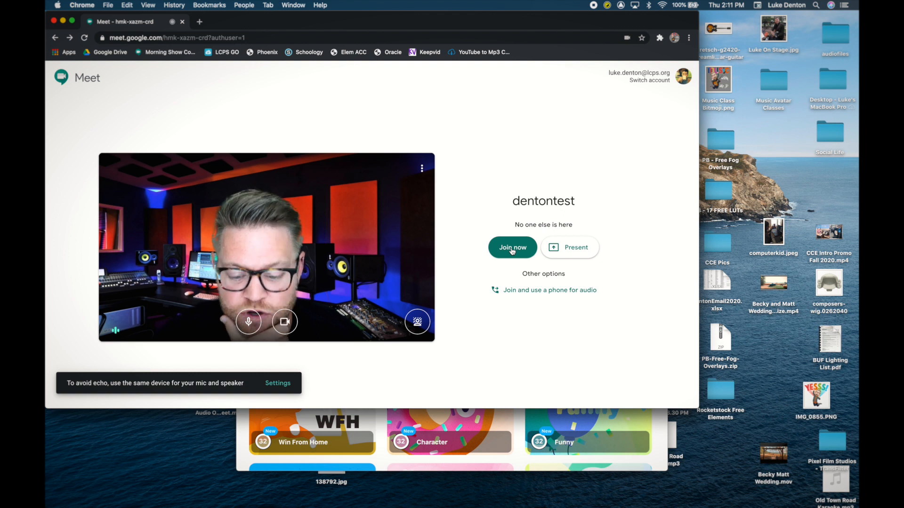
mouse_move(450, 169)
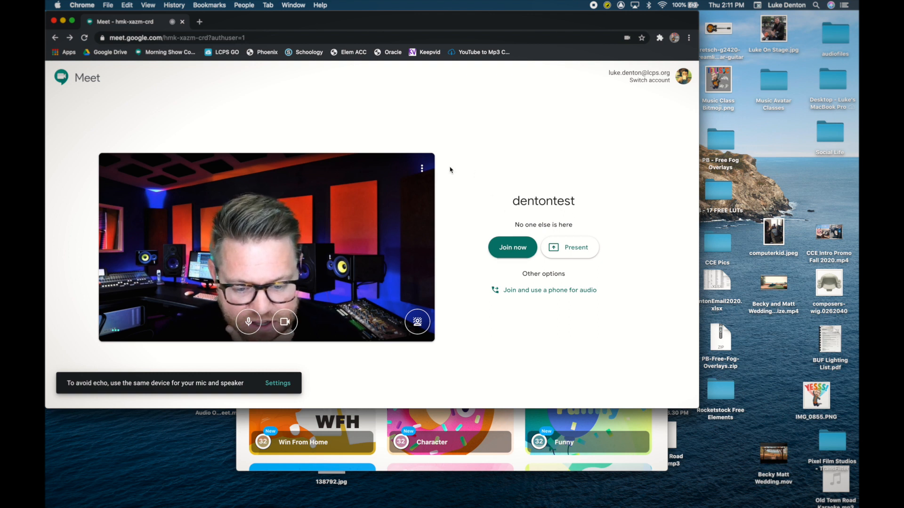
mouse_move(422, 167)
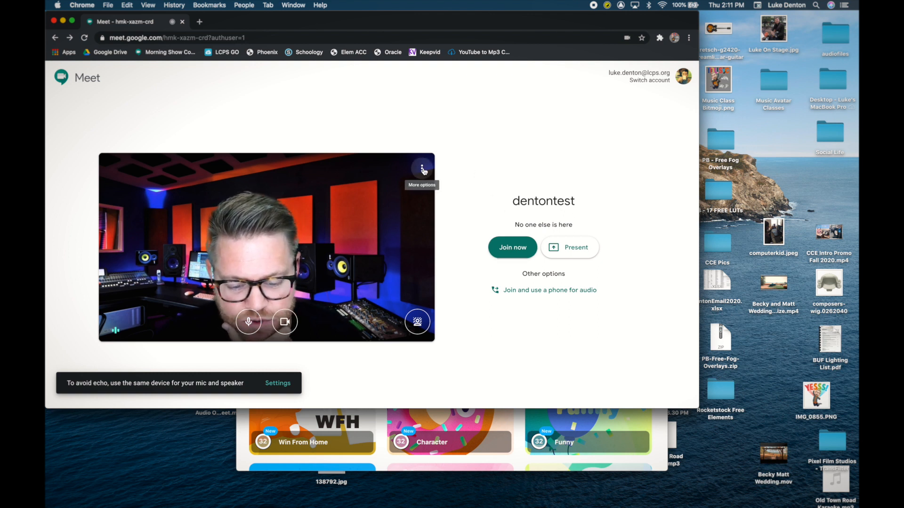